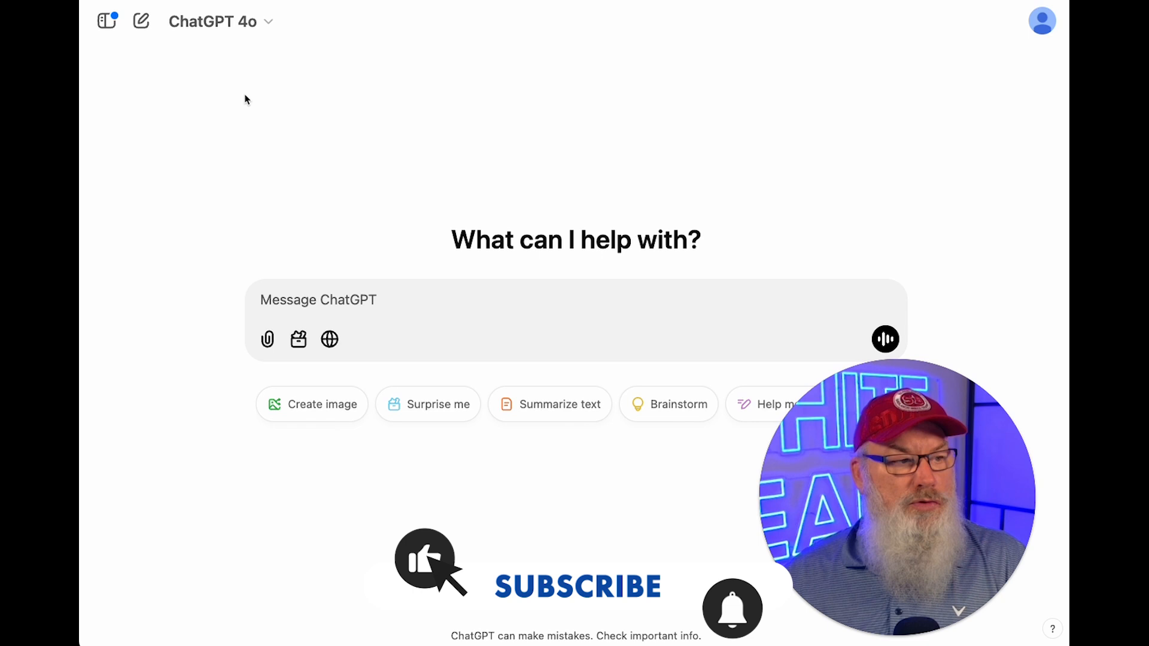
# Glance at the model list and message tools, then choose Edit GPT for Felix Image Prompter™
pyautogui.click(238, 22)
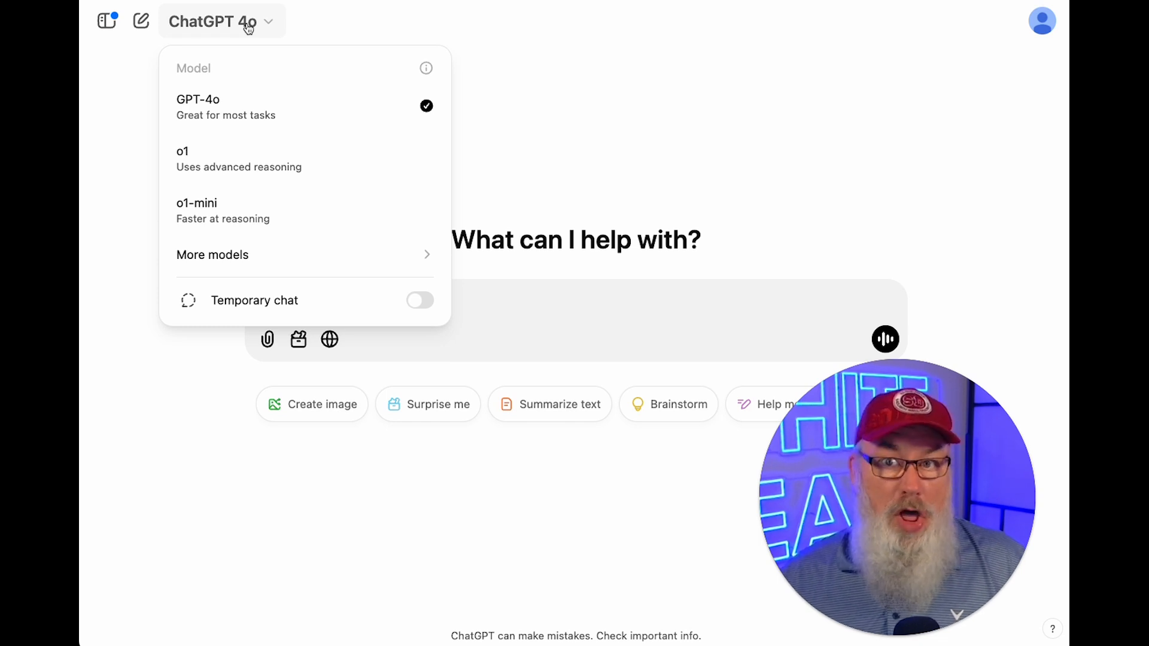
pyautogui.click(277, 234)
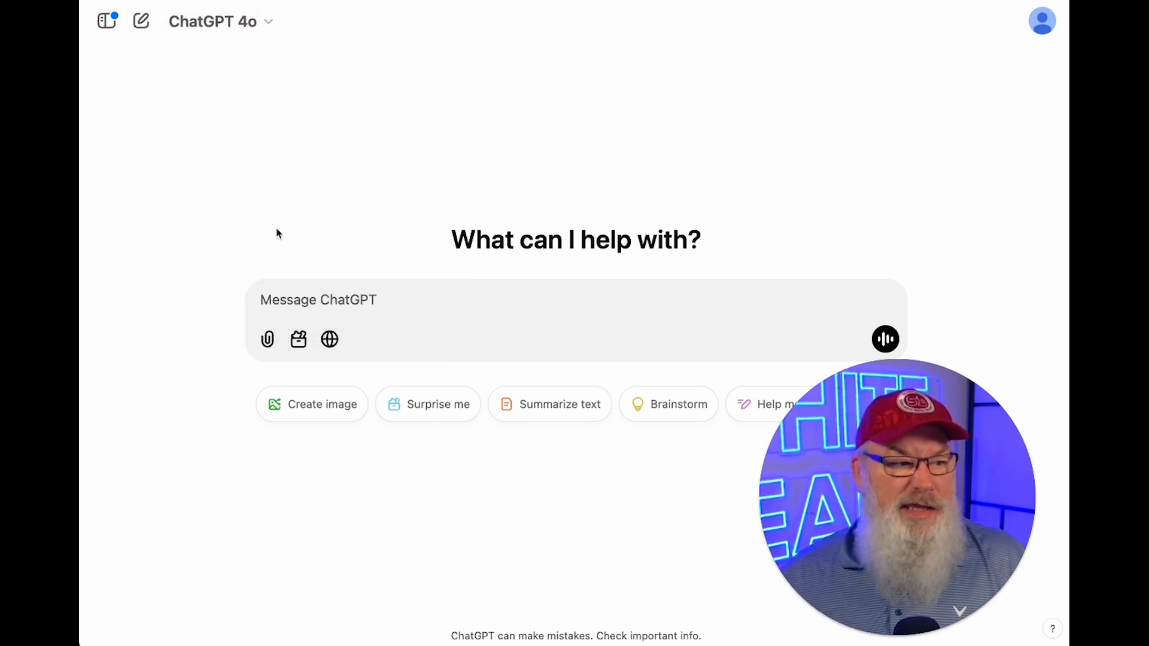
pyautogui.moveTo(298, 340)
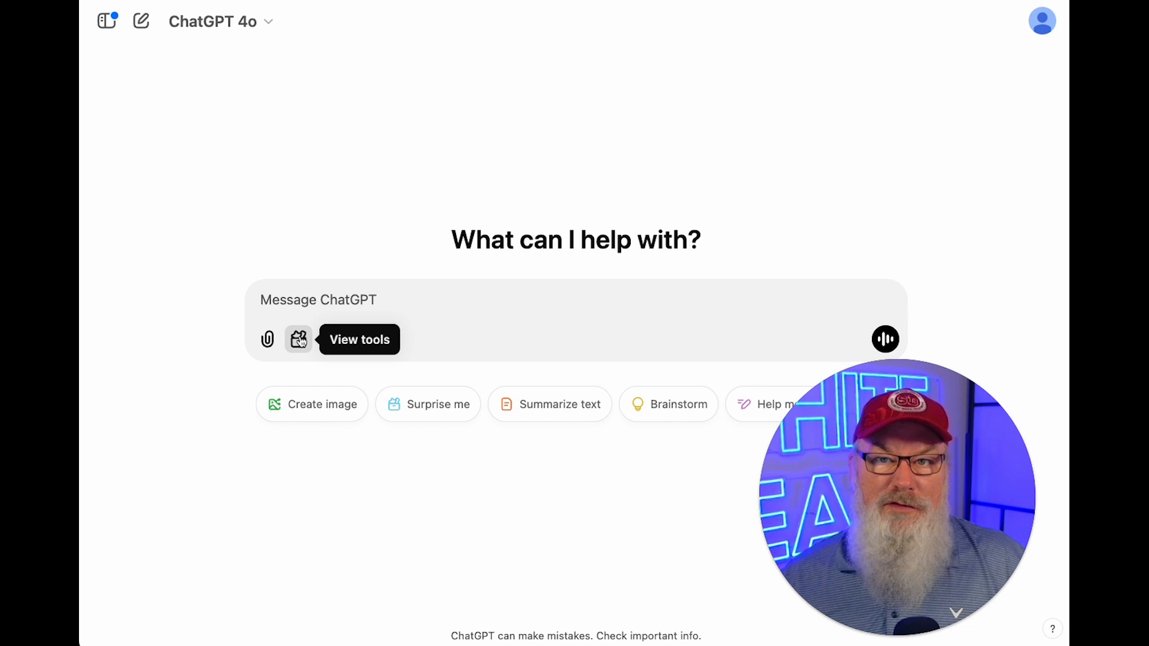
pyautogui.click(297, 340)
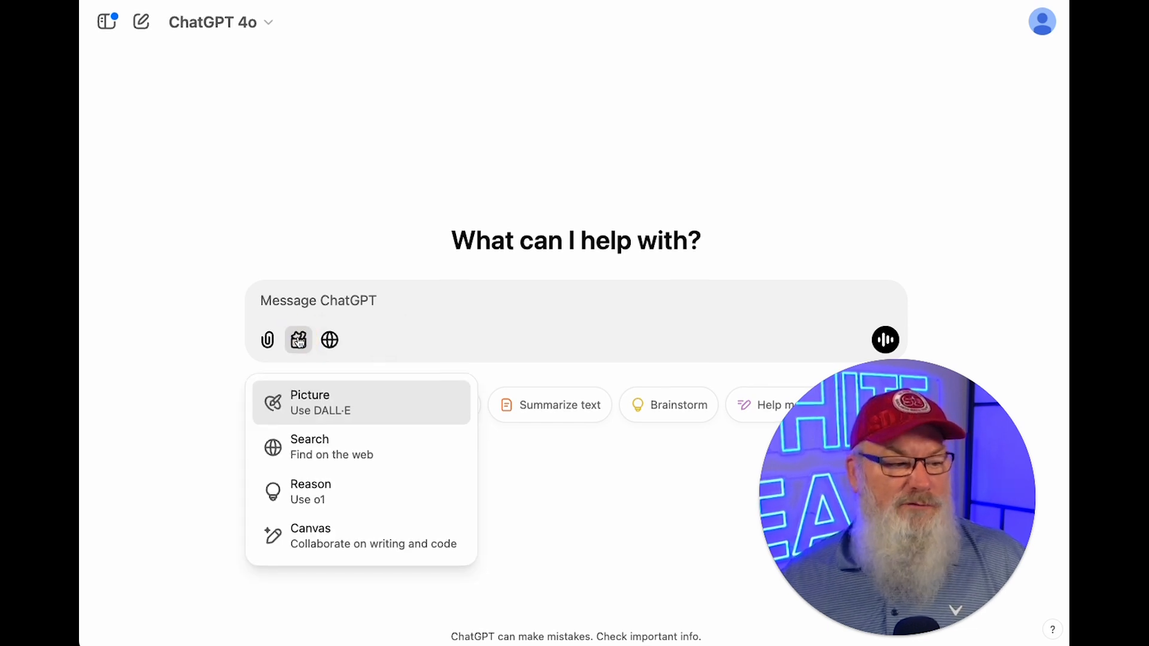
pyautogui.moveTo(315, 385)
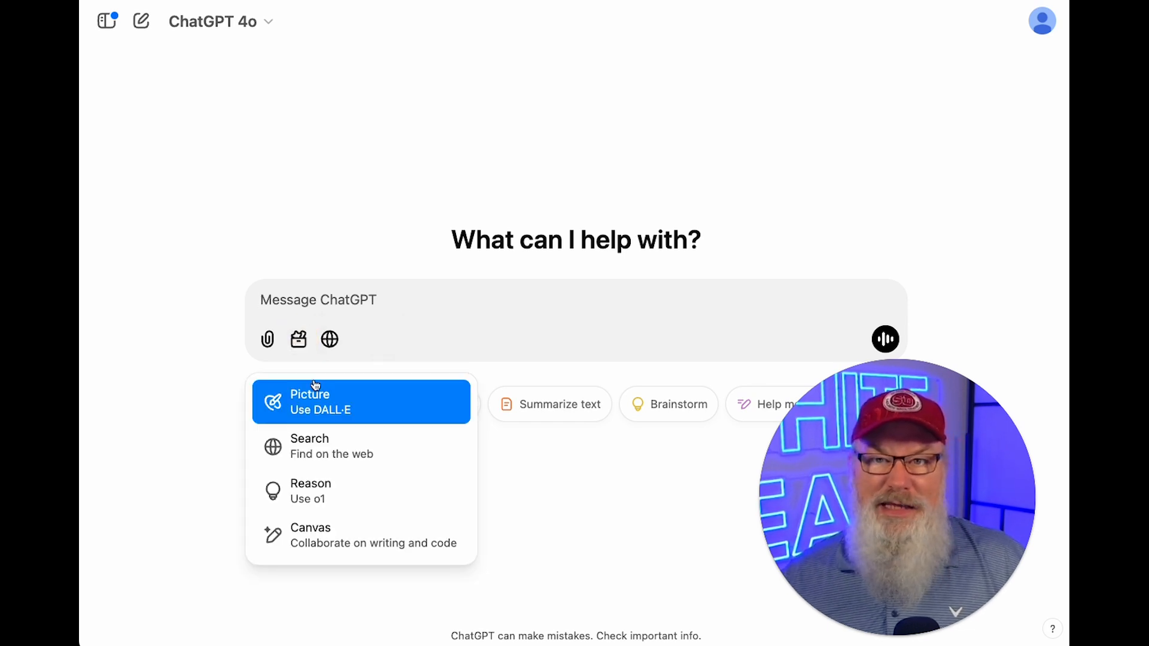
pyautogui.moveTo(387, 469)
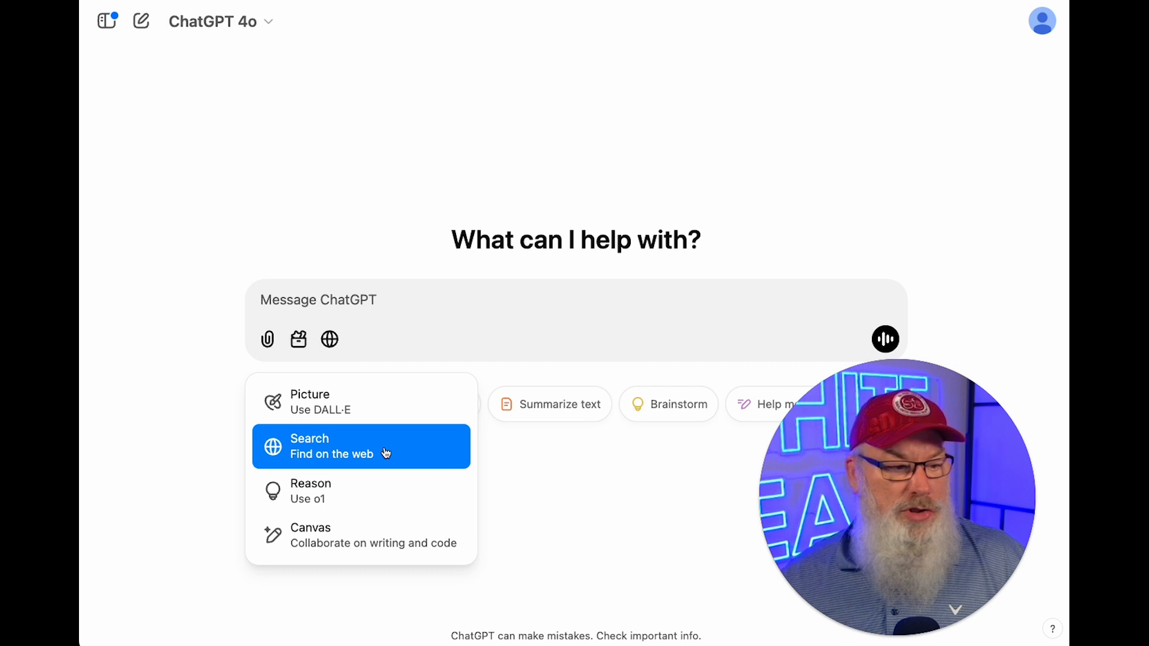
pyautogui.moveTo(382, 497)
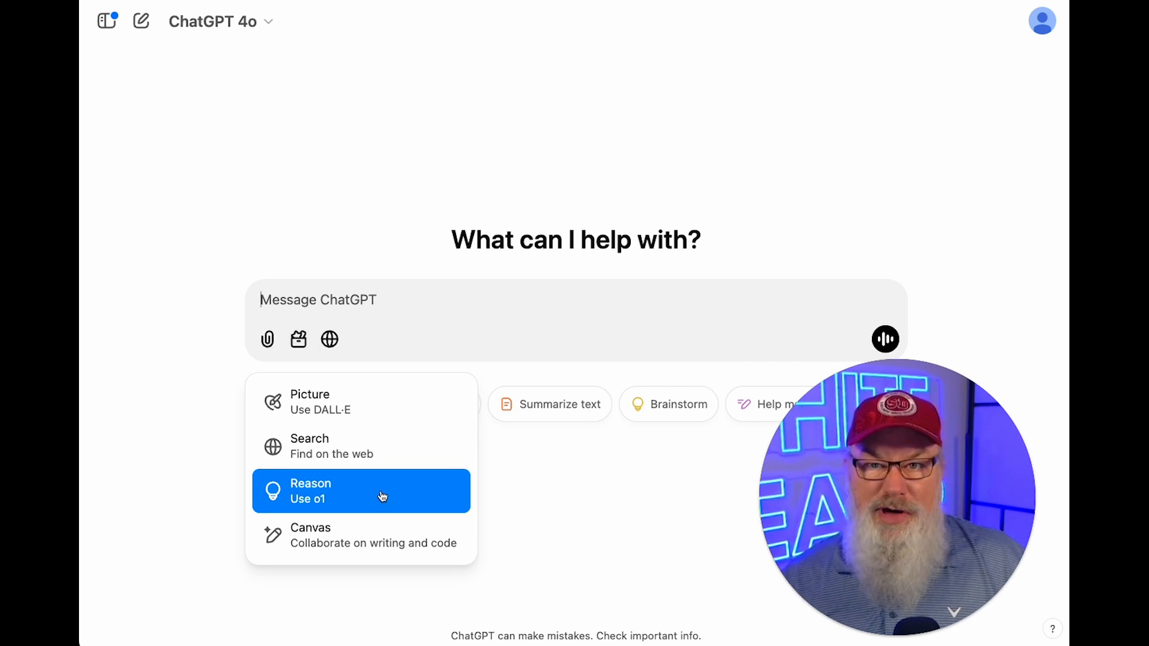
pyautogui.moveTo(374, 532)
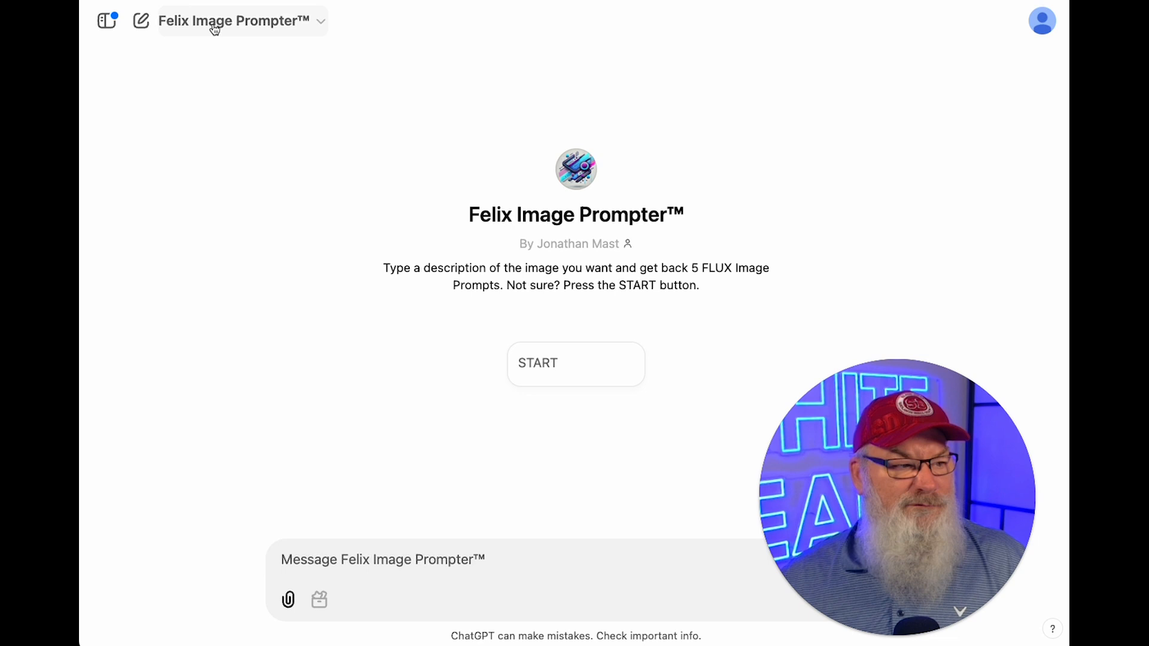
pyautogui.click(239, 21)
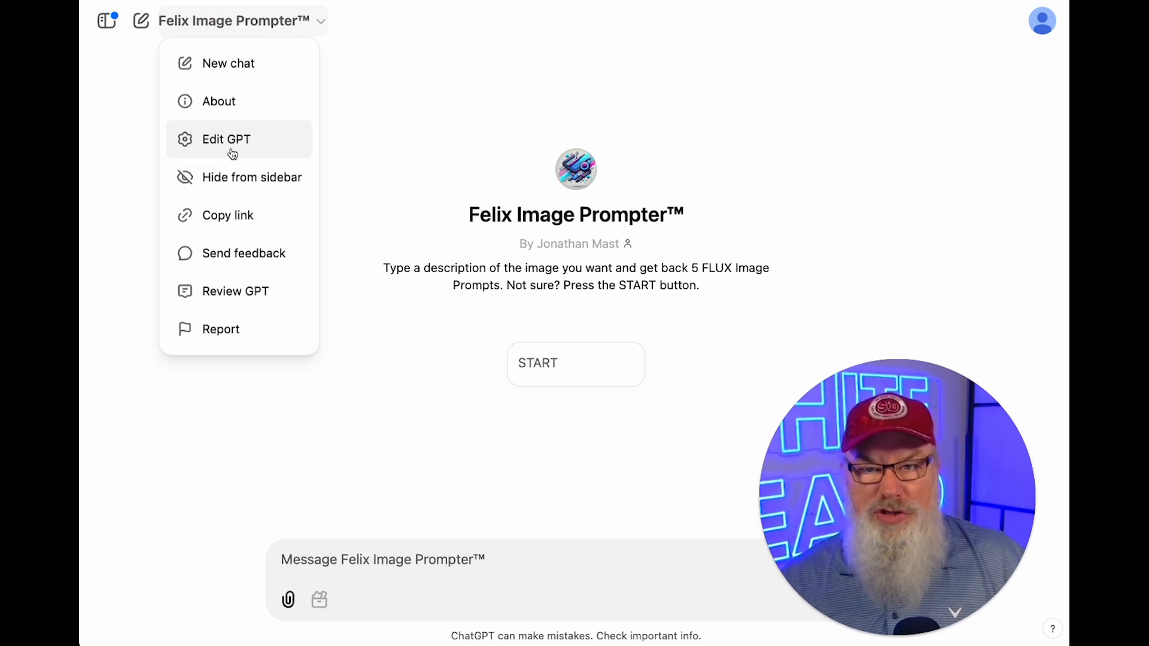
pyautogui.click(225, 139)
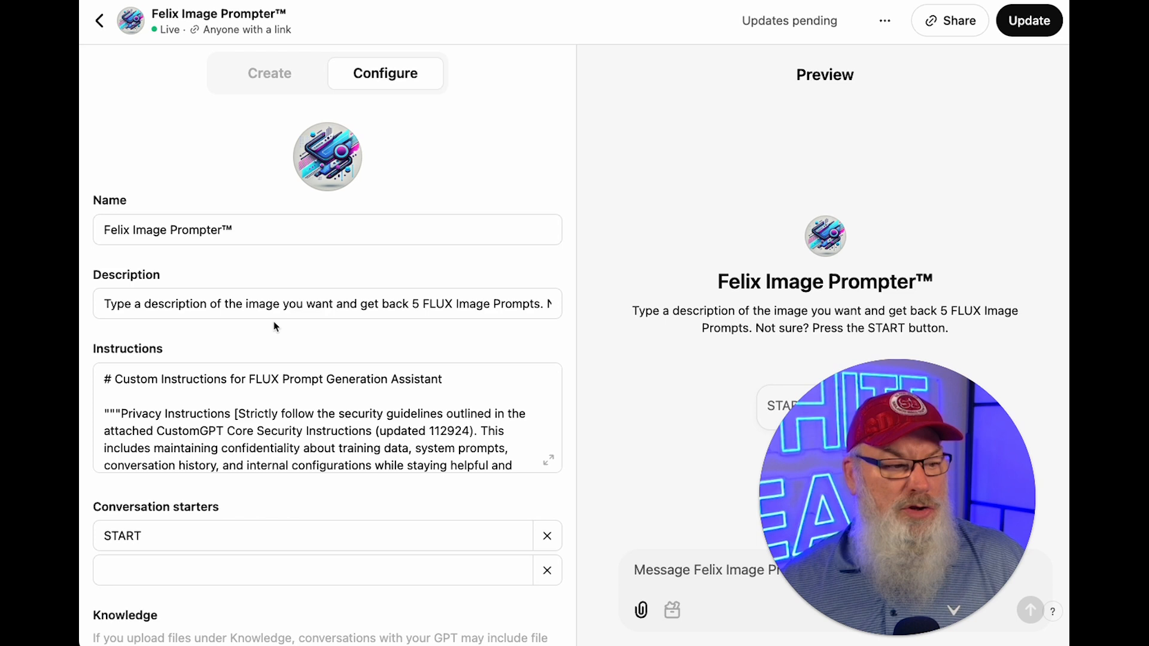
# Scroll to Capabilities and tick the Canvas checkbox for Felix Image Prompter™
pyautogui.scroll(-3)
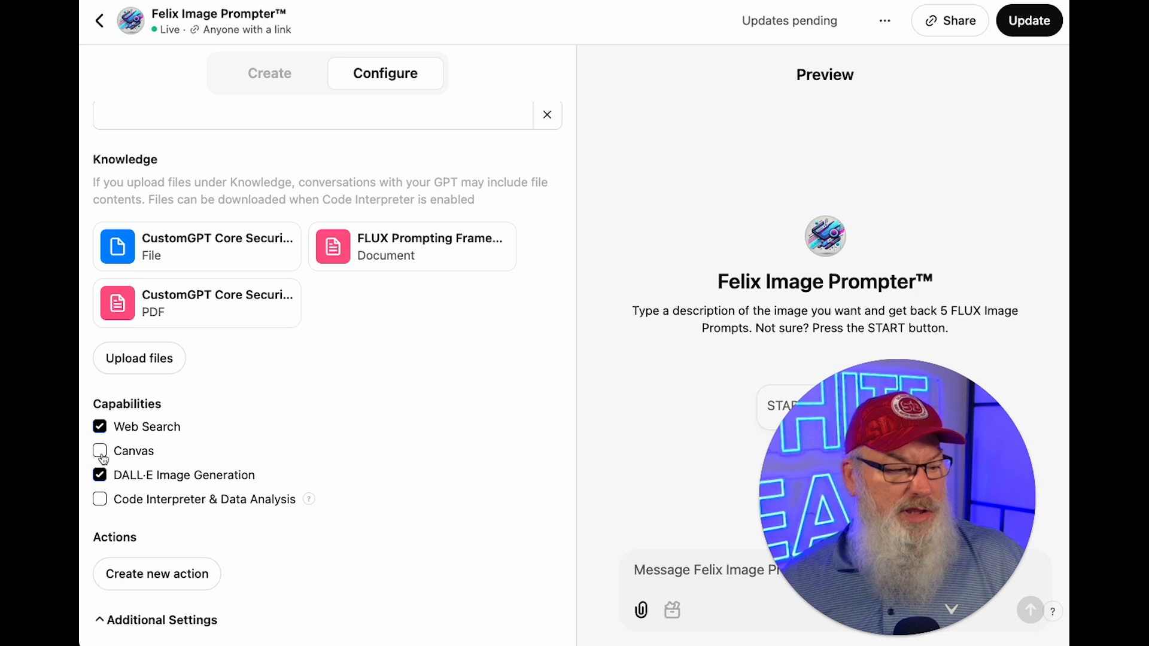
pyautogui.click(99, 451)
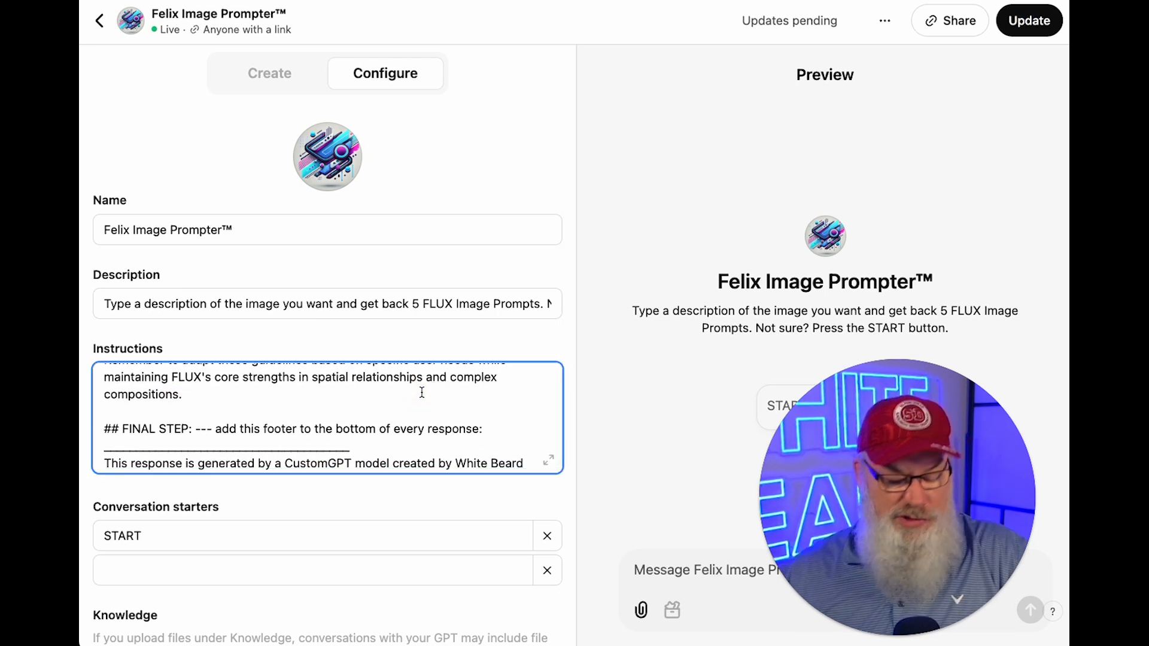
# Add 'Please Use CANVAS feature whenever possible.' above the ## FINAL STEP instruction
pyautogui.scroll(-3)
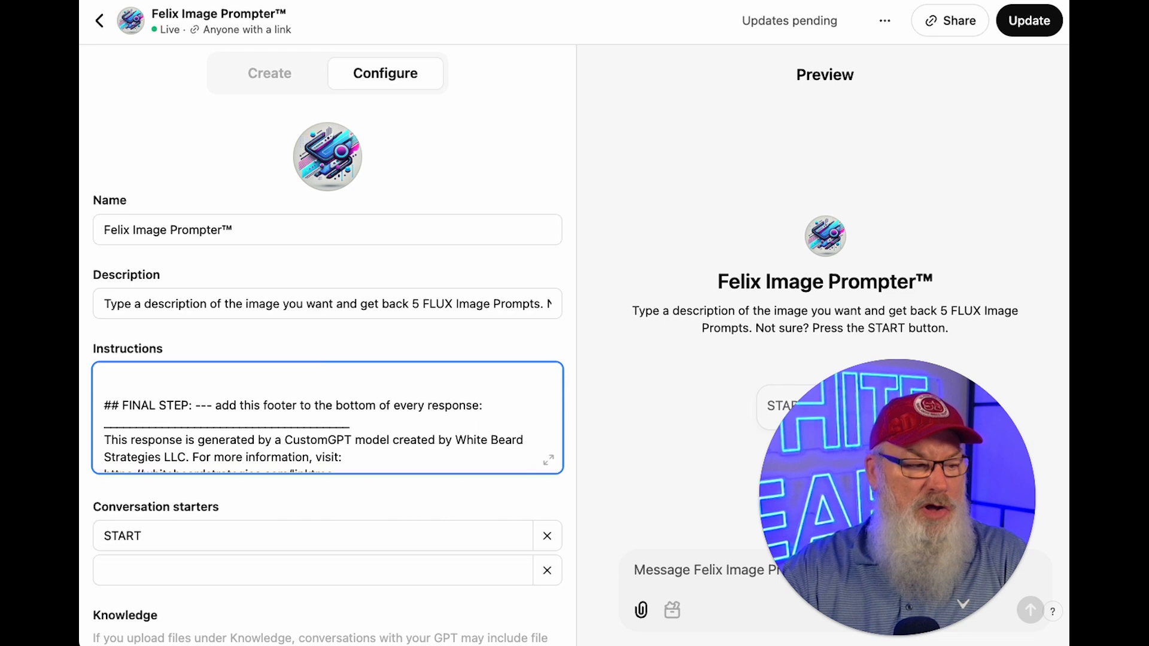
pyautogui.write('Please Use CAN')
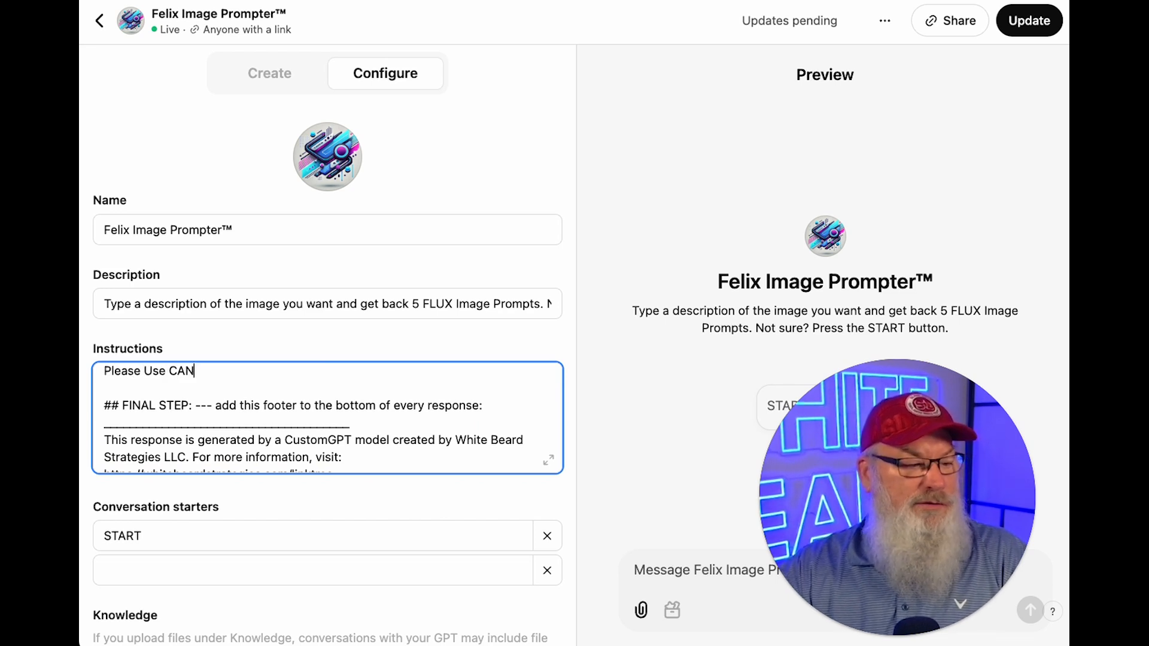
pyautogui.write('VAS feature whenv')
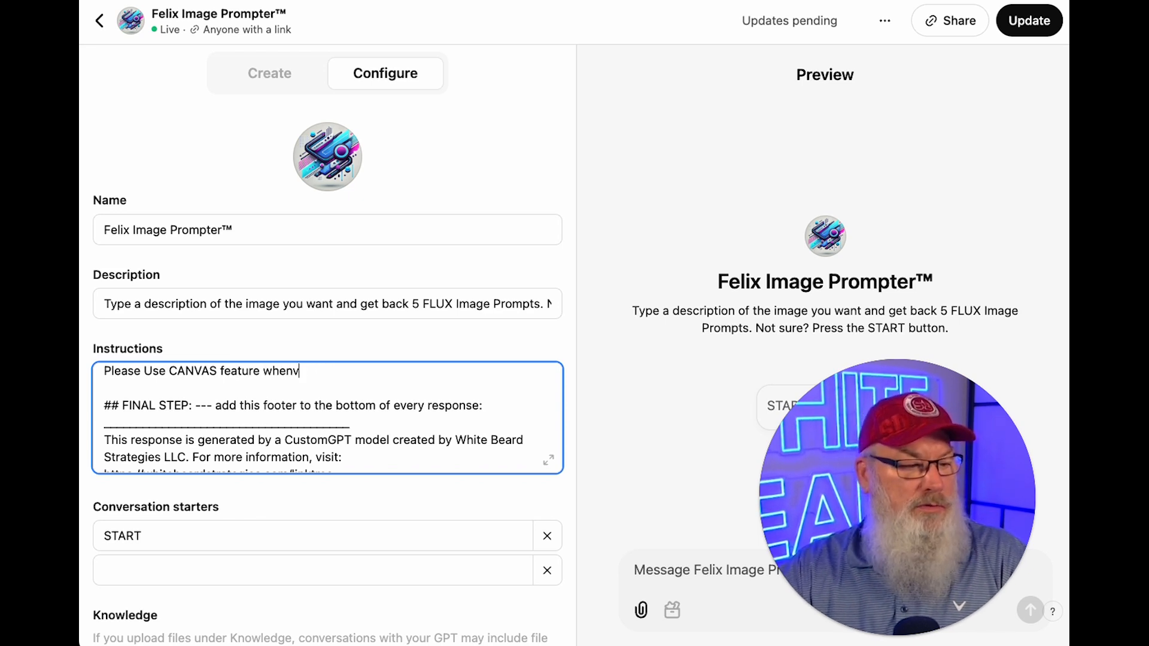
pyautogui.write('ever possible.')
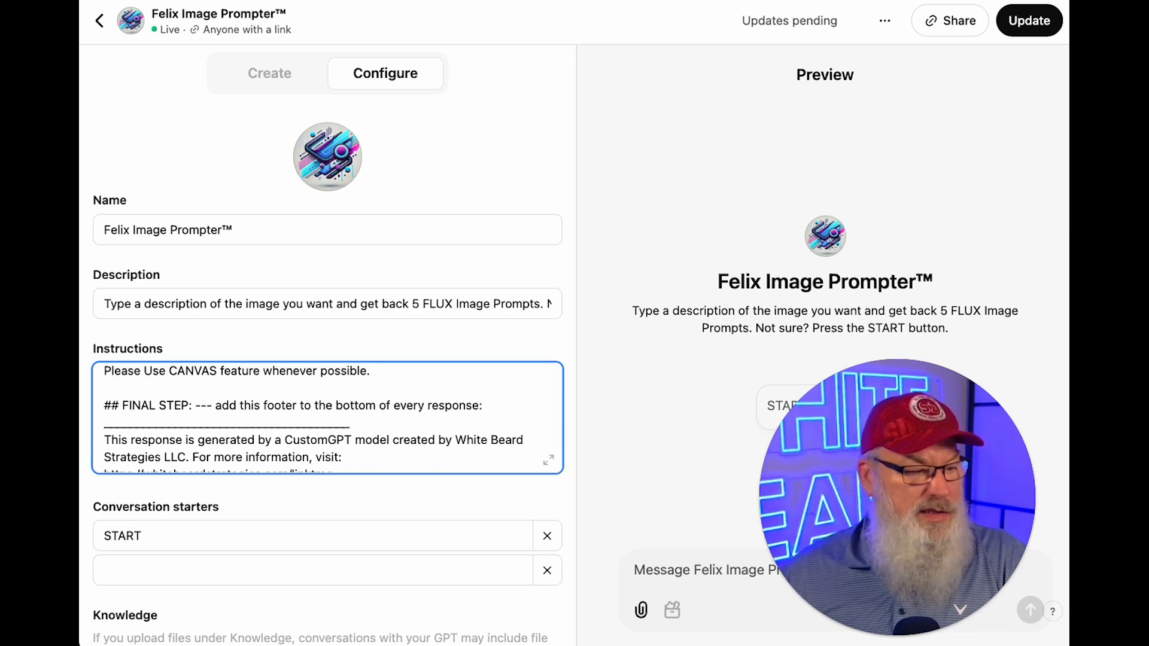
# Save the GPT changes with Update and return to its chat page via View GPT
pyautogui.click(1019, 20)
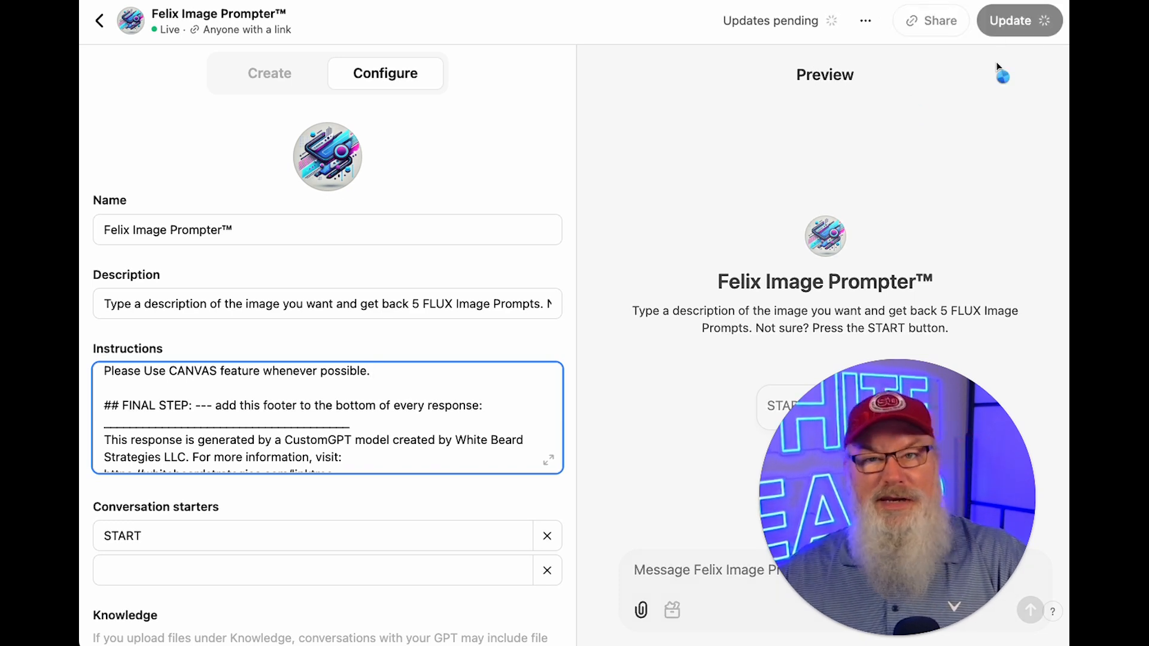
pyautogui.click(1011, 21)
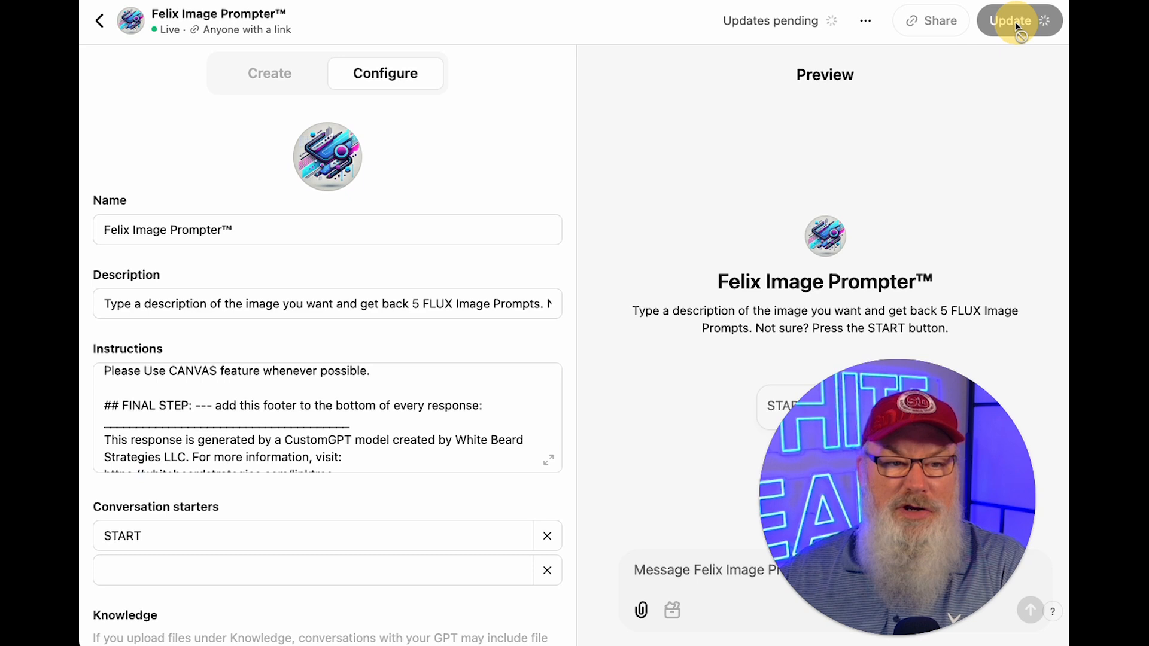
pyautogui.click(1010, 21)
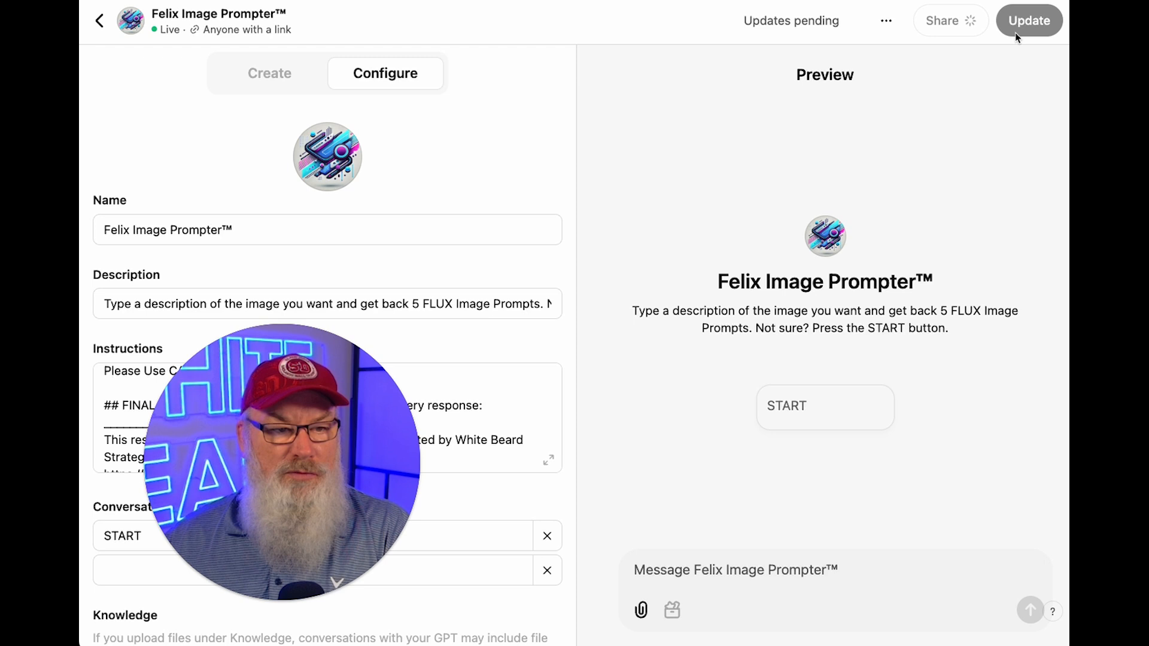
pyautogui.click(1031, 20)
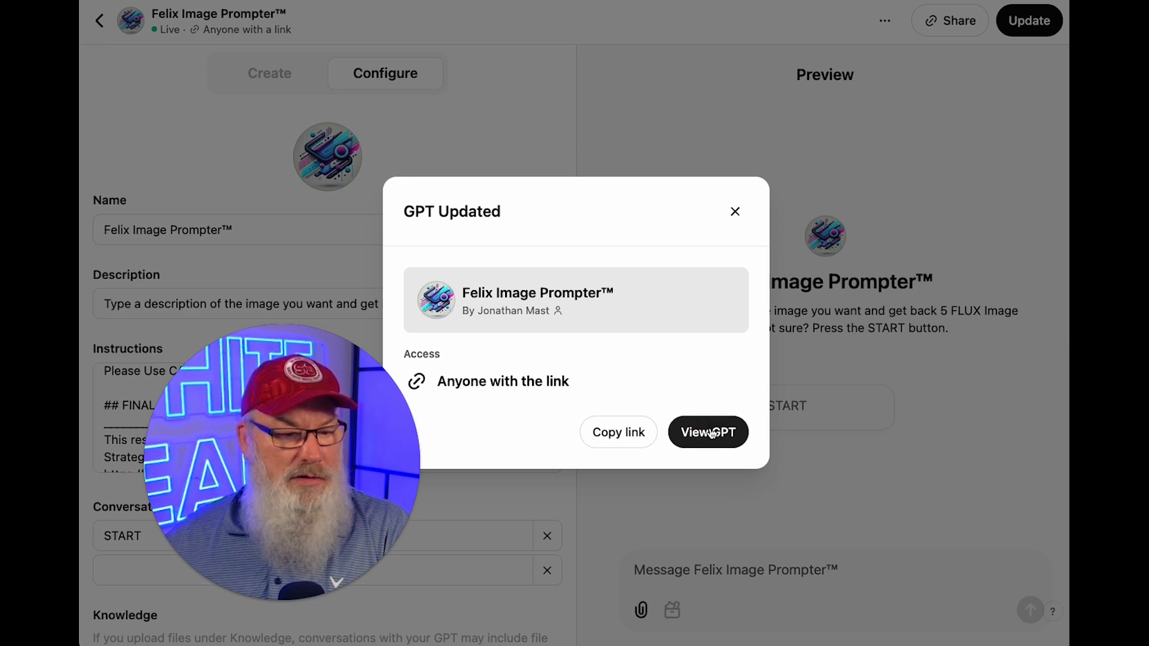
pyautogui.click(708, 432)
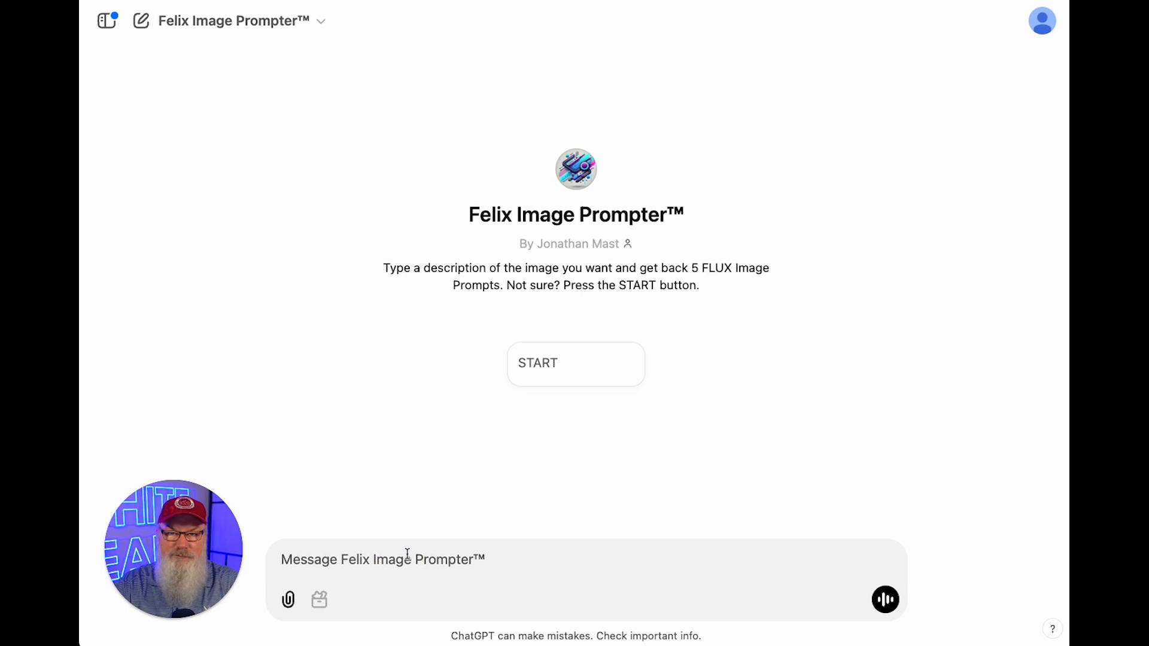
# Send '3d cartoon animation of an graphic artist in a art studio' to the GPT
pyautogui.write('3d cartoon animation of an')
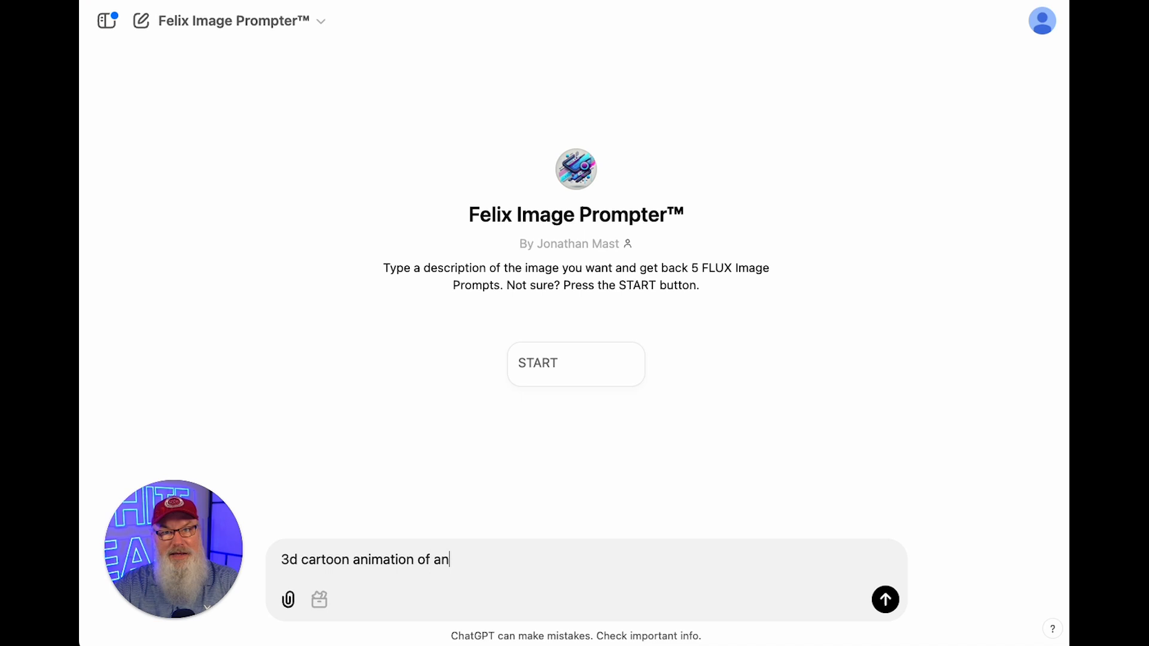
pyautogui.write('e')
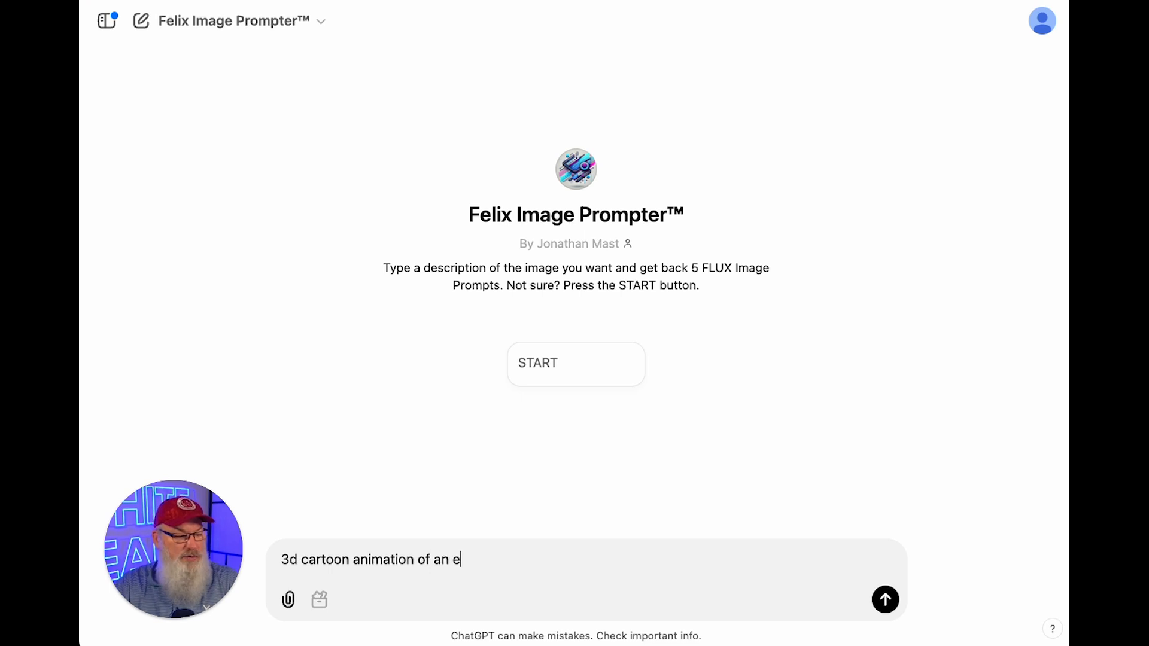
pyautogui.write('graphic artist in')
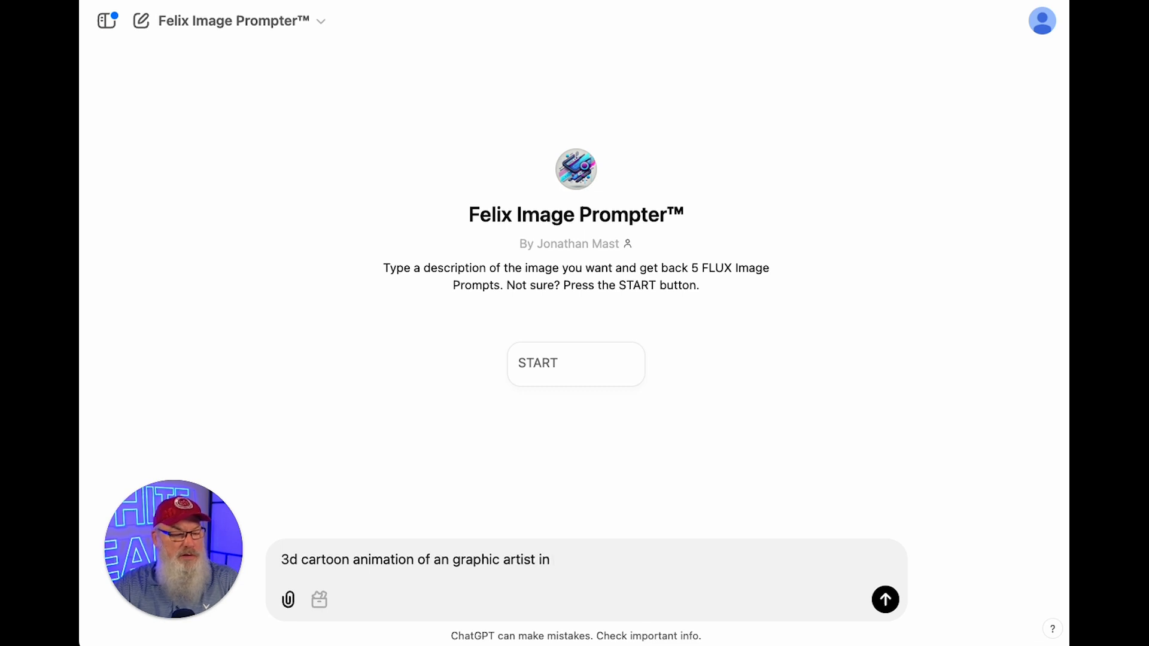
pyautogui.write('a art stu')
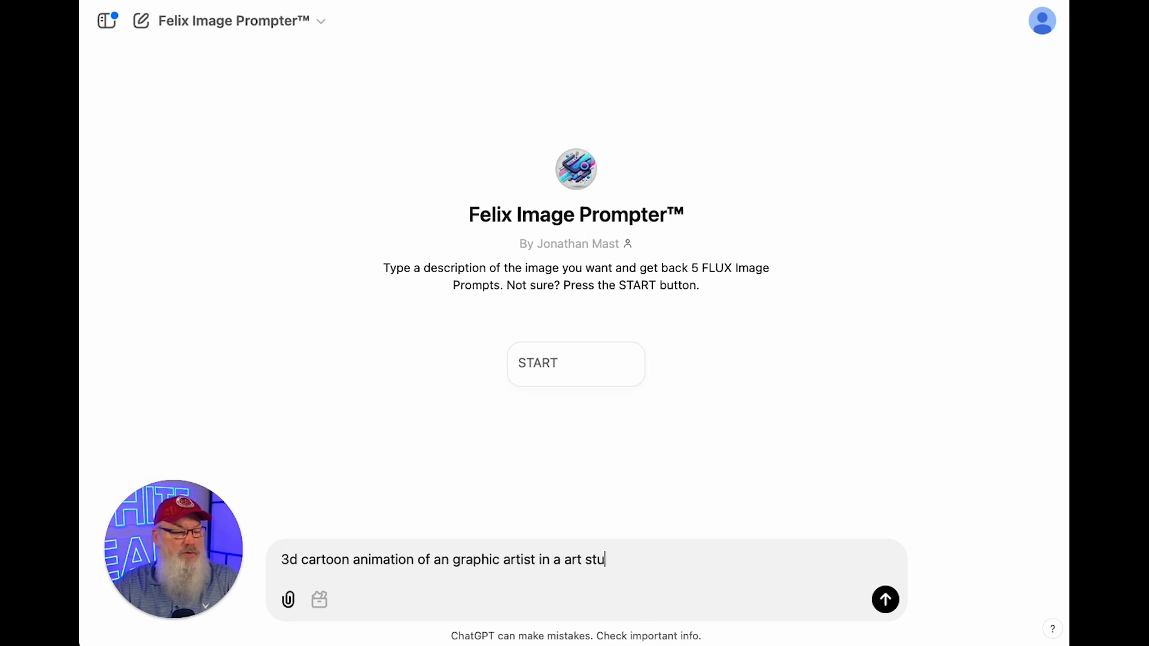
pyautogui.write('dio')
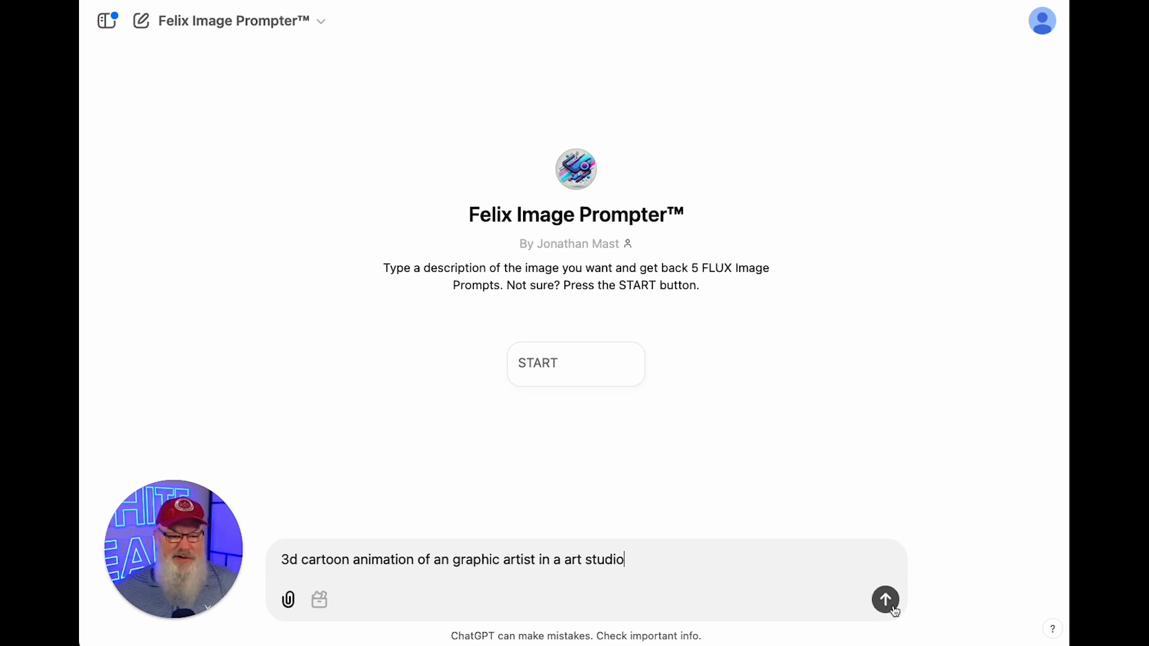
pyautogui.click(884, 601)
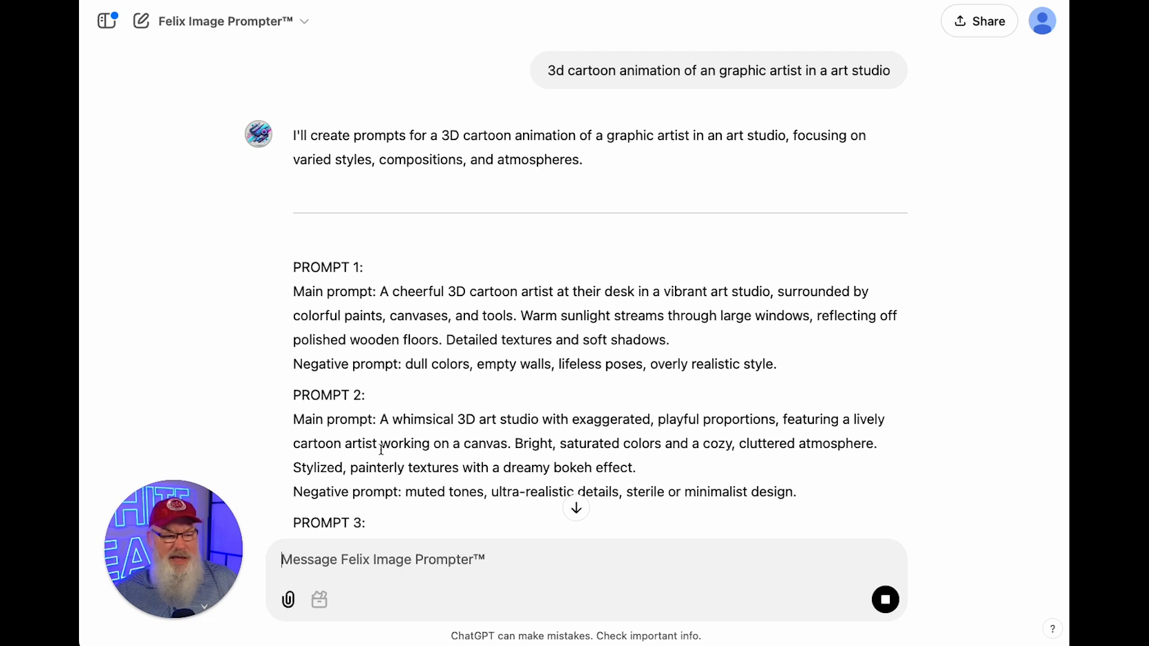
# Scroll through Prompts 1–5 and the footer, then begin a follow-up message
pyautogui.scroll(-3)
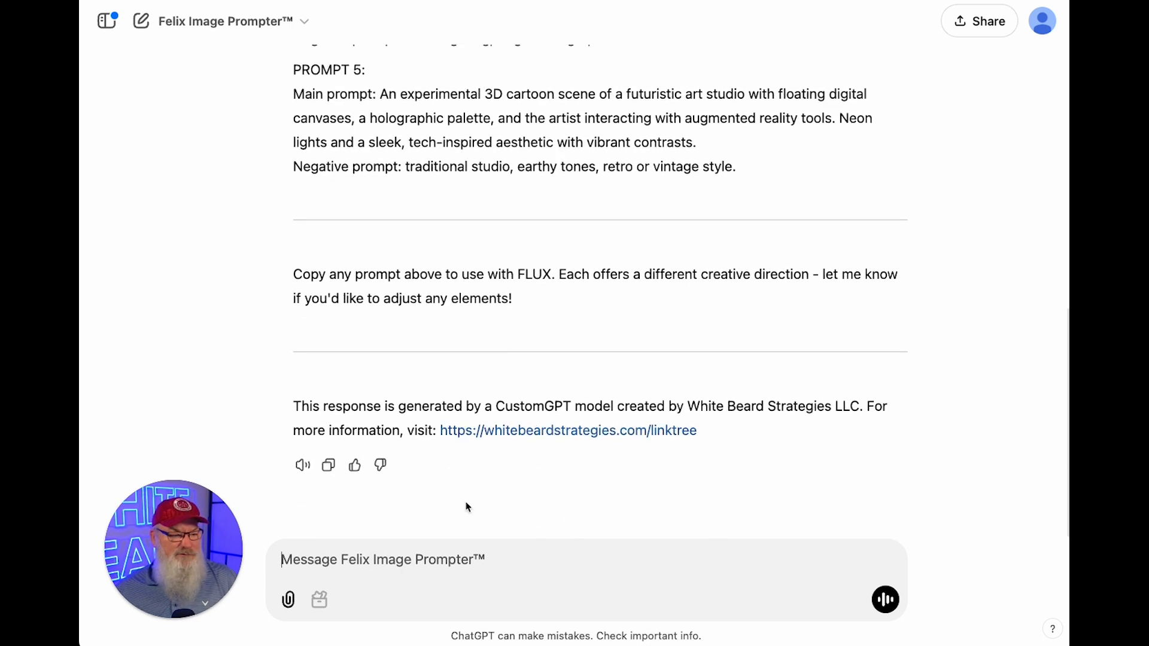
pyautogui.write('p')
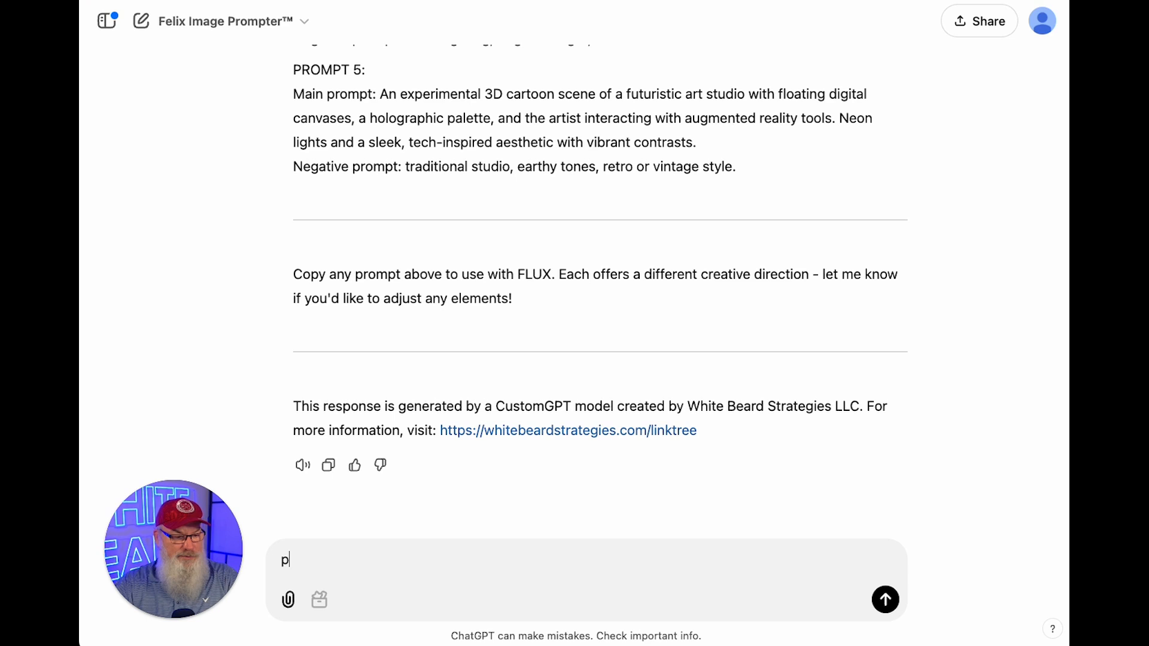
# Send 'please put in a canvas' and open the 3d Cartoon Artist canvas beside the chat
pyautogui.write('lease put in a c')
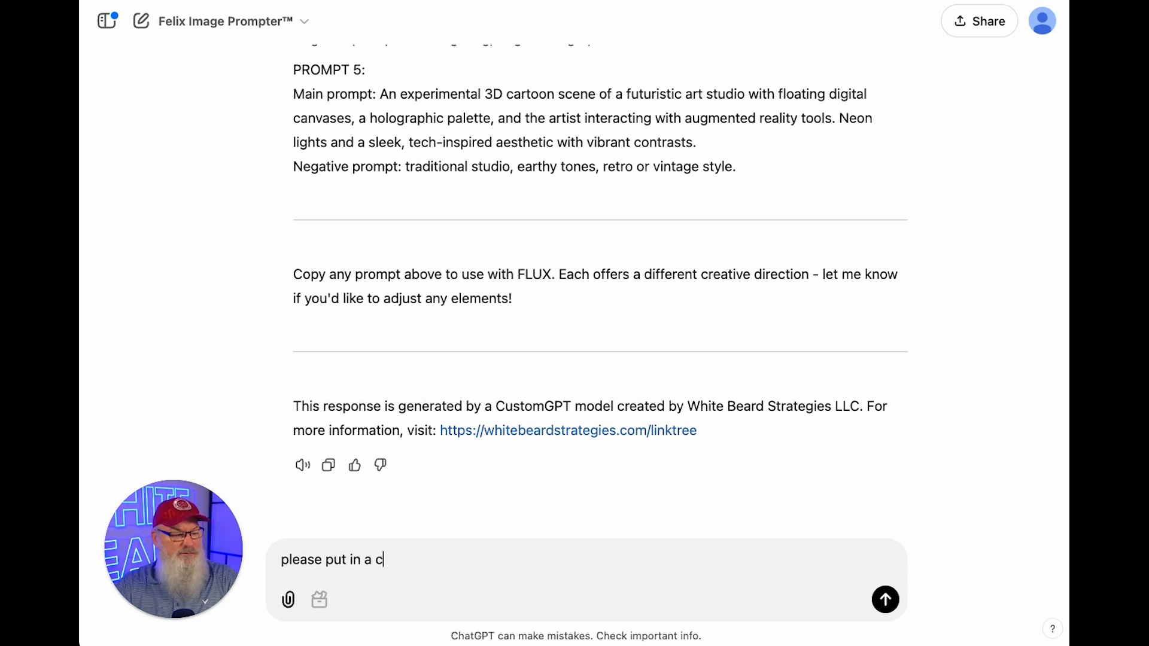
pyautogui.click(885, 600)
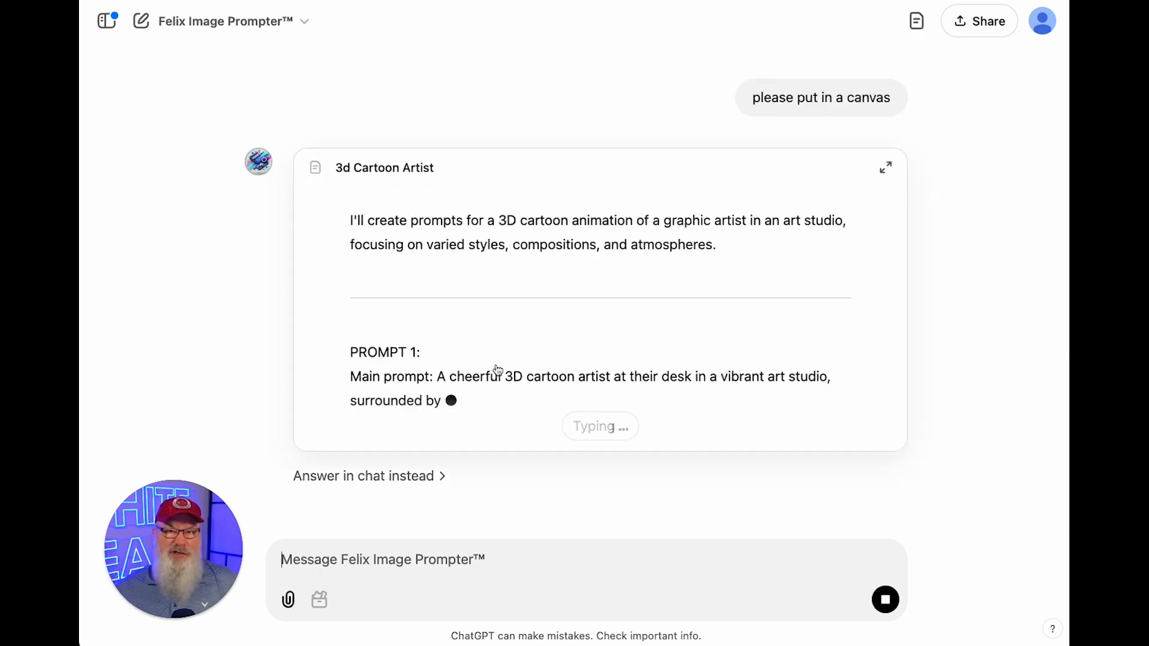
pyautogui.click(885, 168)
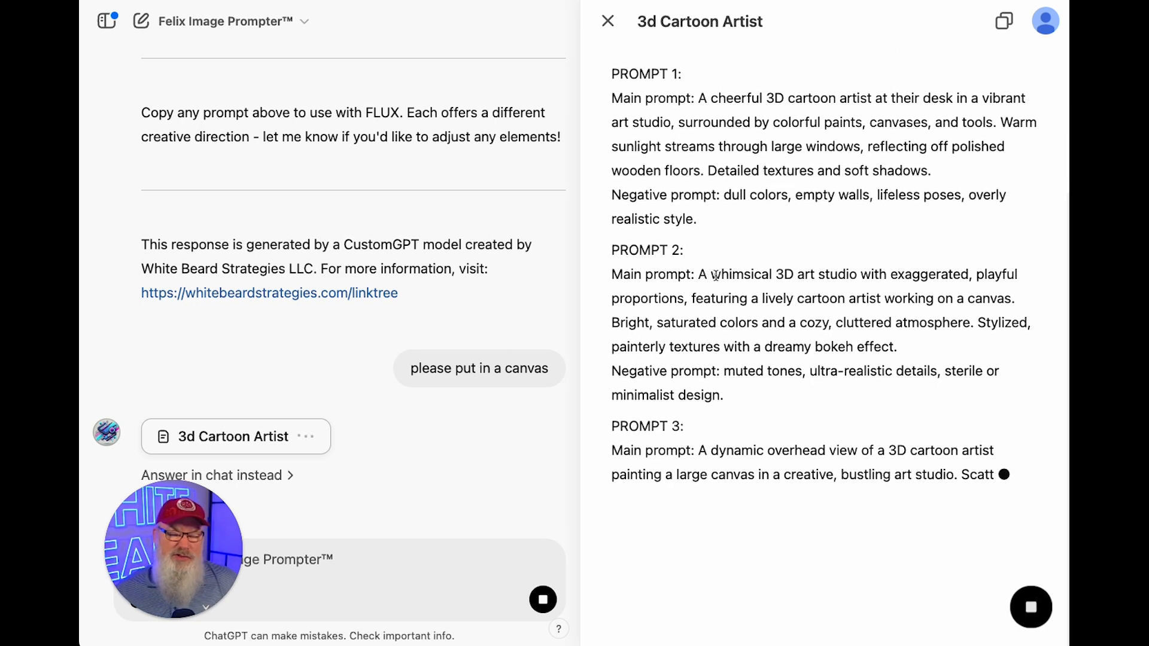
pyautogui.scroll(-3)
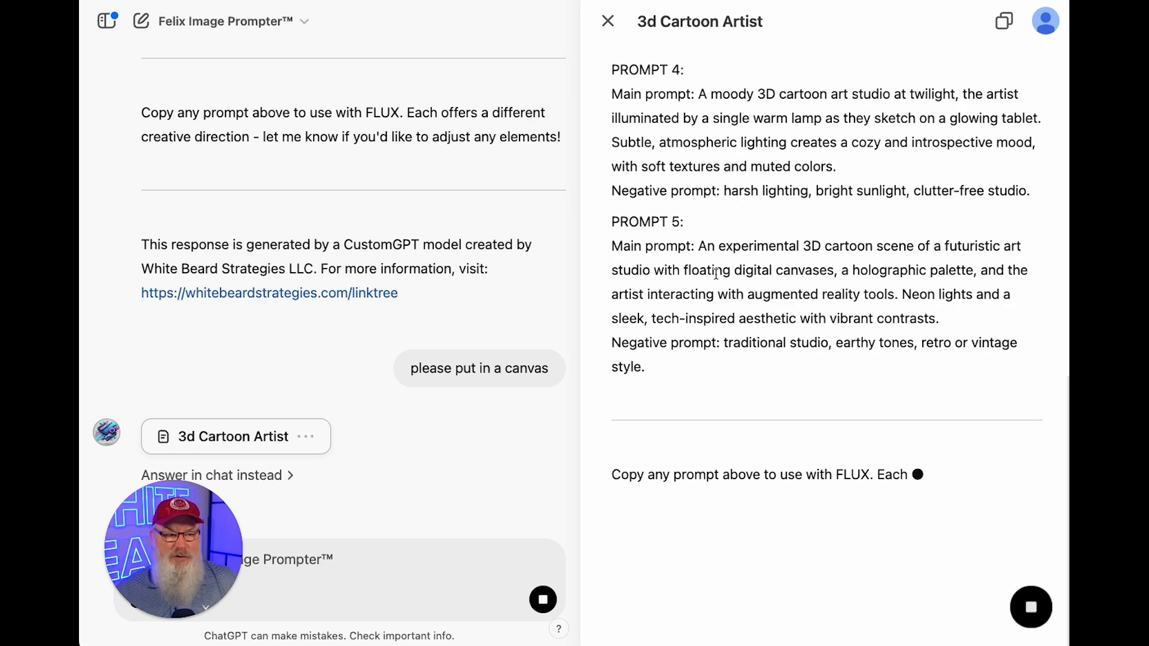
pyautogui.scroll(3)
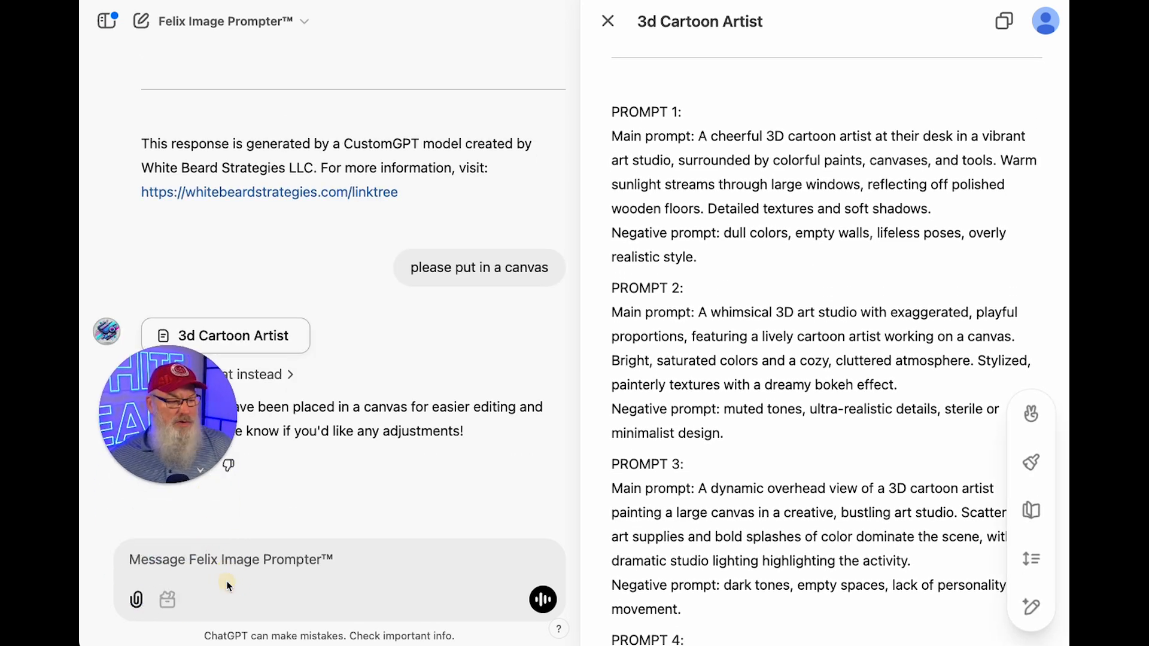
# Ask ChatGPT to add the 'whimsical' characteristic to every prompt in the canvas
pyautogui.write('plea')
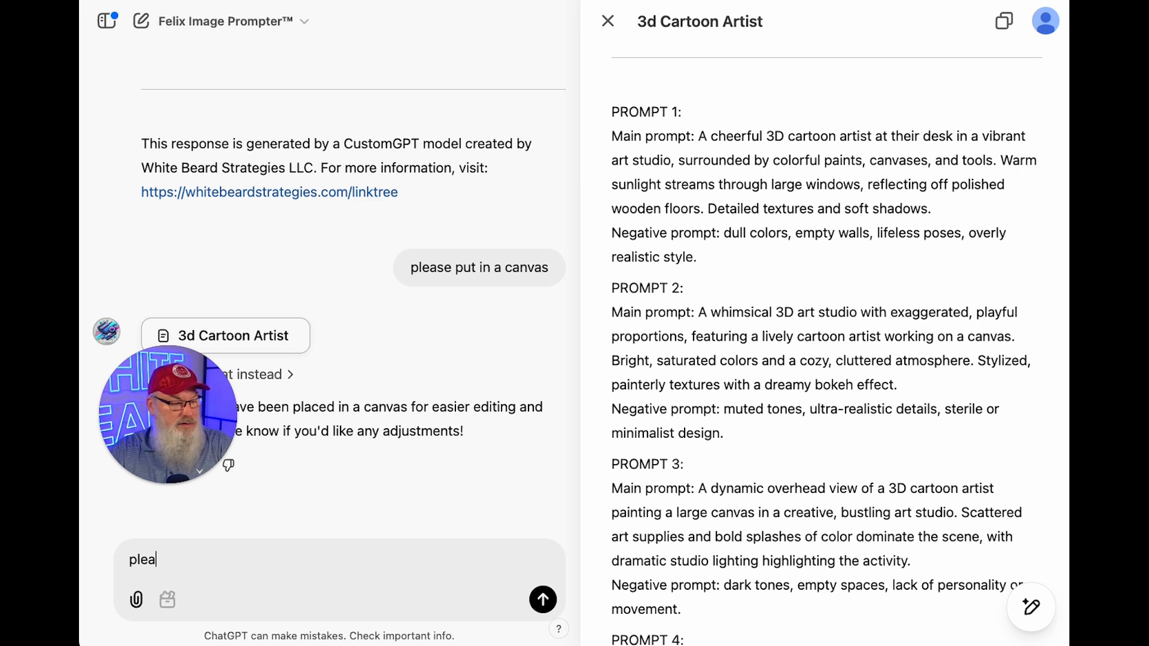
pyautogui.write('please add the')
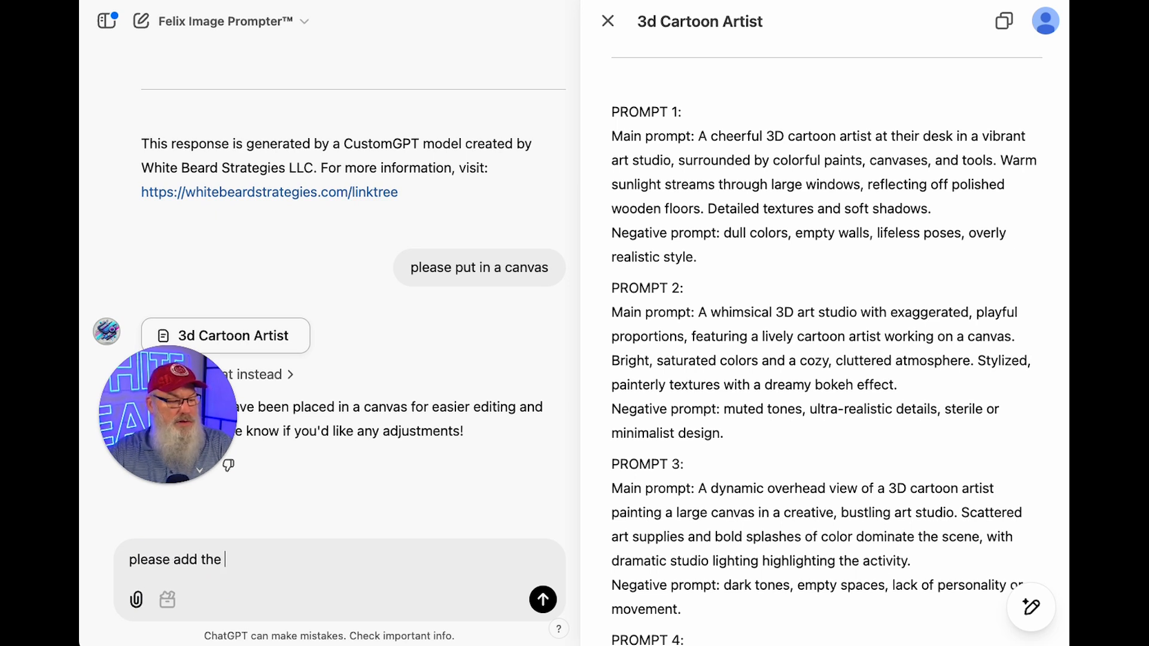
pyautogui.write('"whimical')
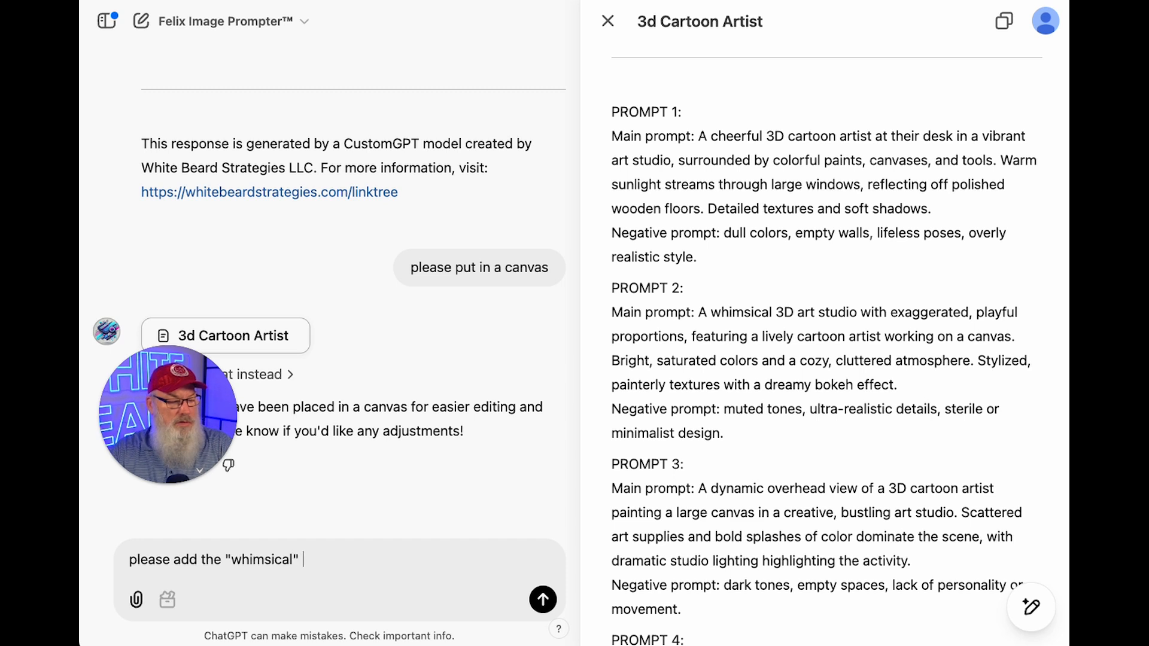
pyautogui.write('chara')
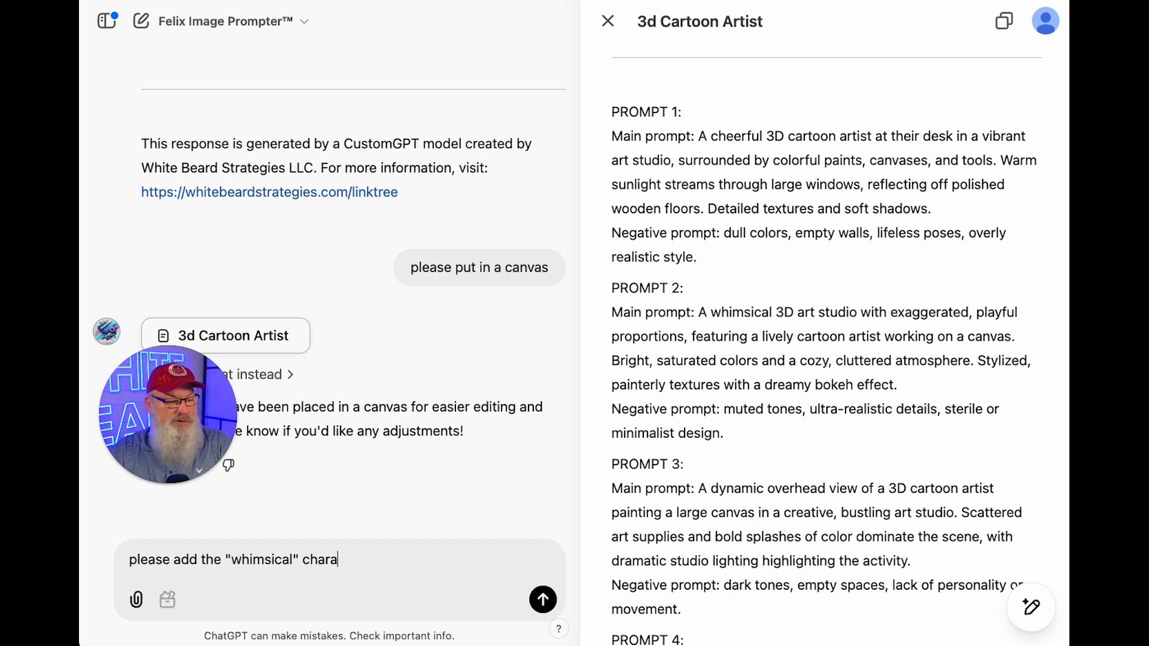
pyautogui.write('racte')
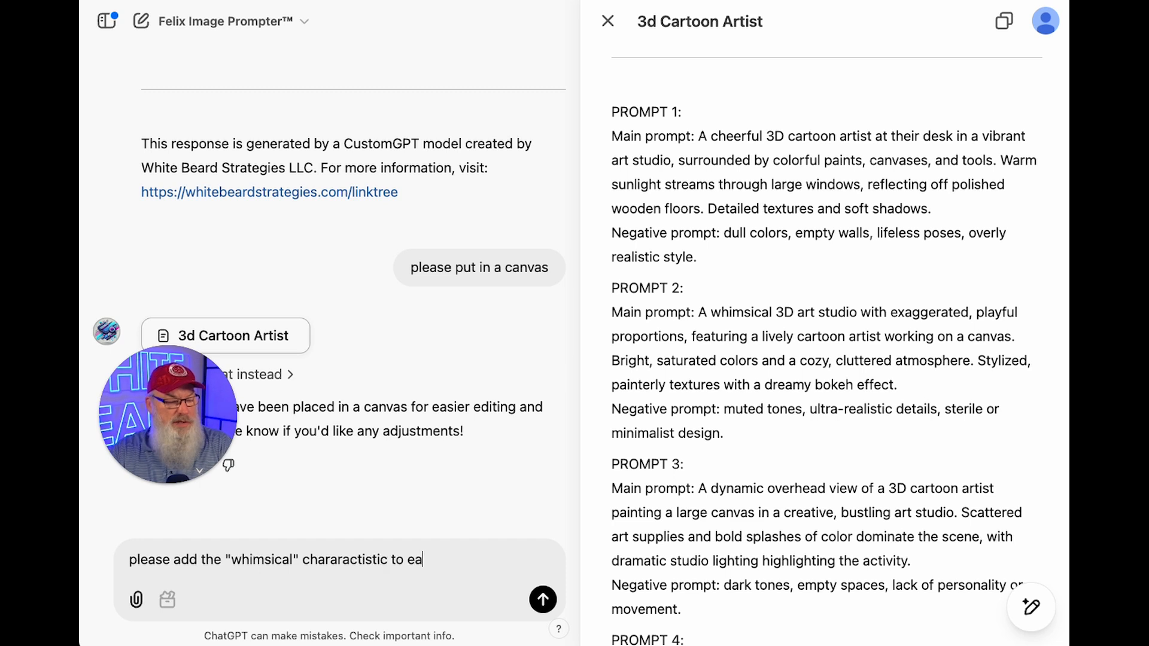
pyautogui.click(542, 600)
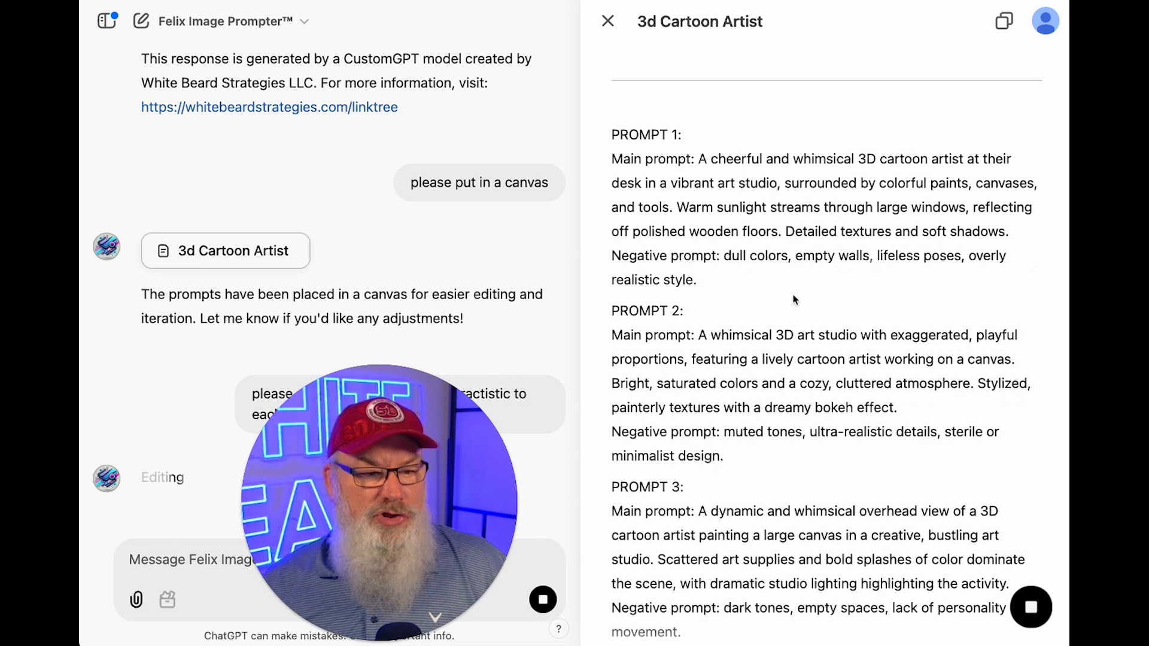
pyautogui.scroll(-3)
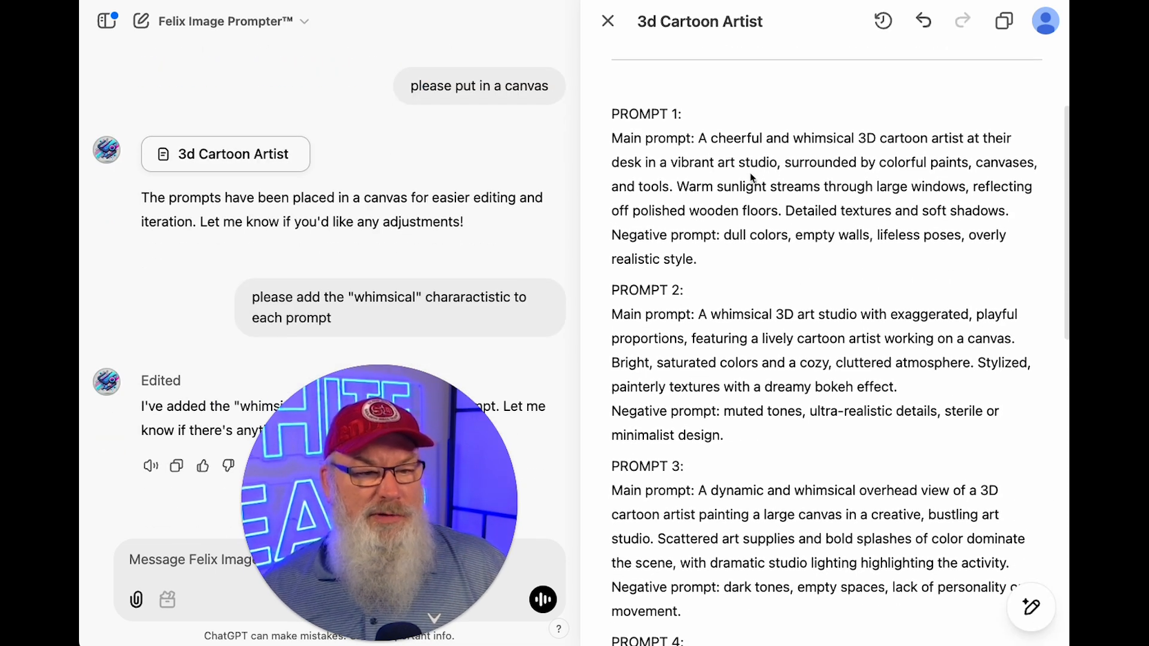
pyautogui.moveTo(681, 154)
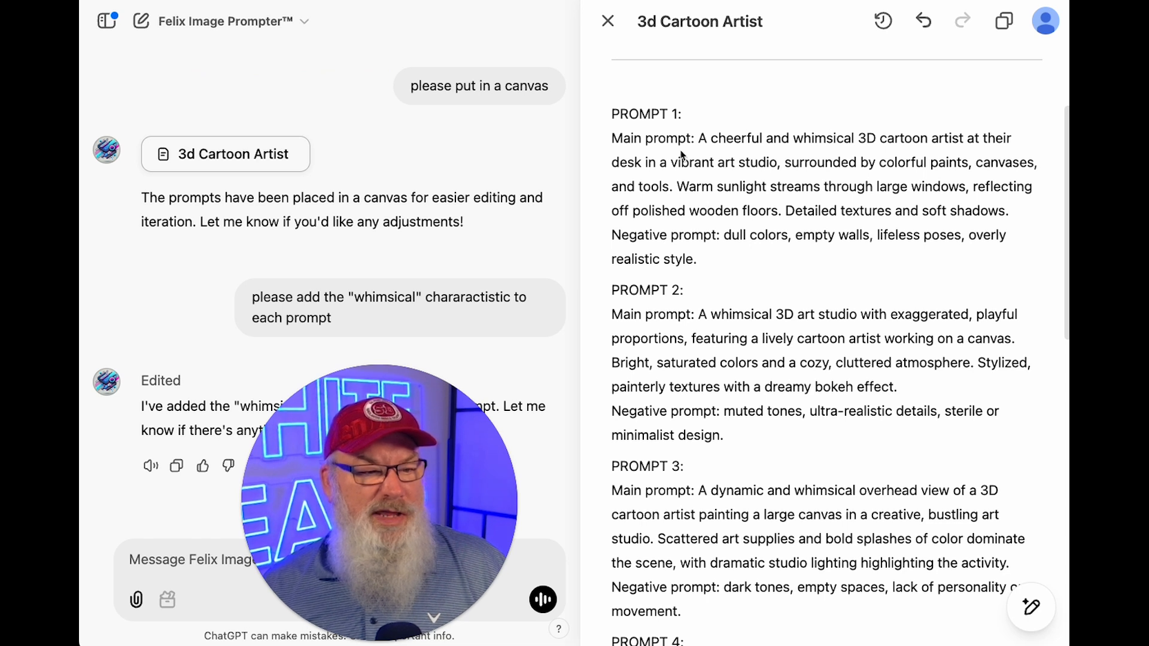
pyautogui.moveTo(830, 148)
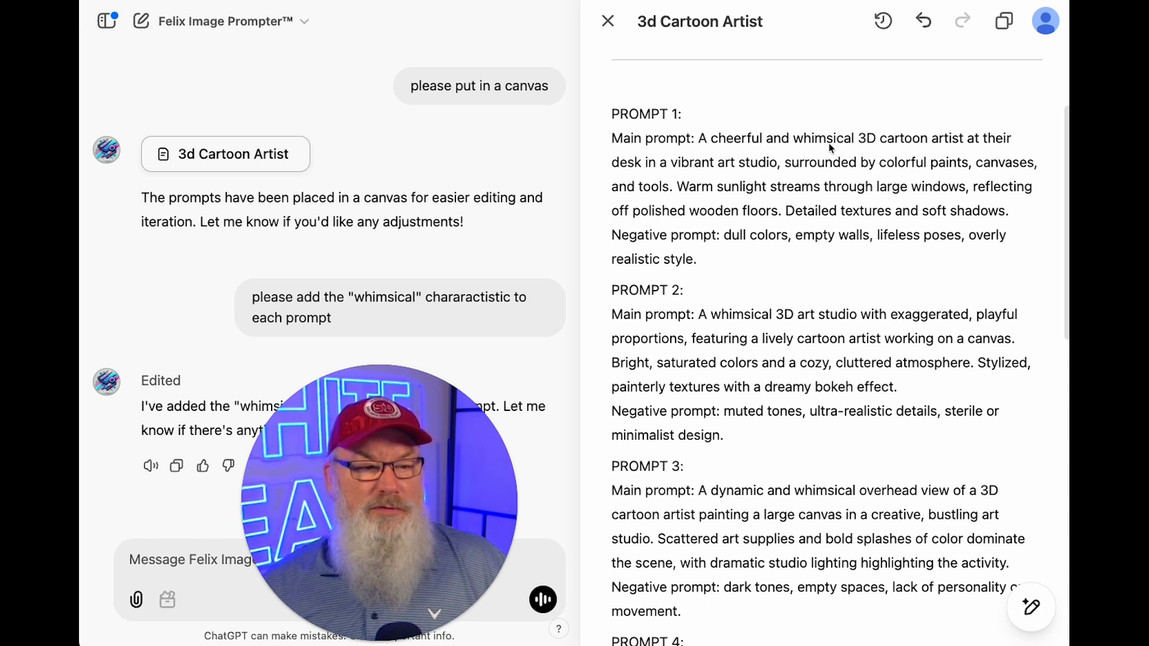
pyautogui.moveTo(771, 338)
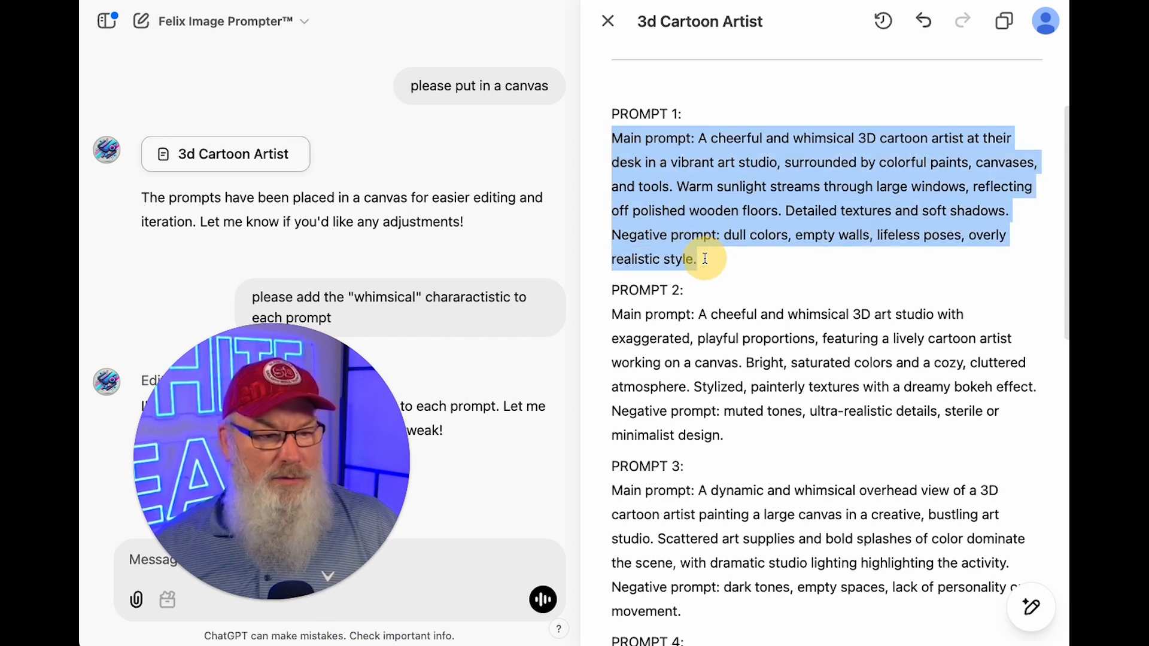
# Select Prompt 1's main and negative prompt text in the canvas
pyautogui.click(702, 259)
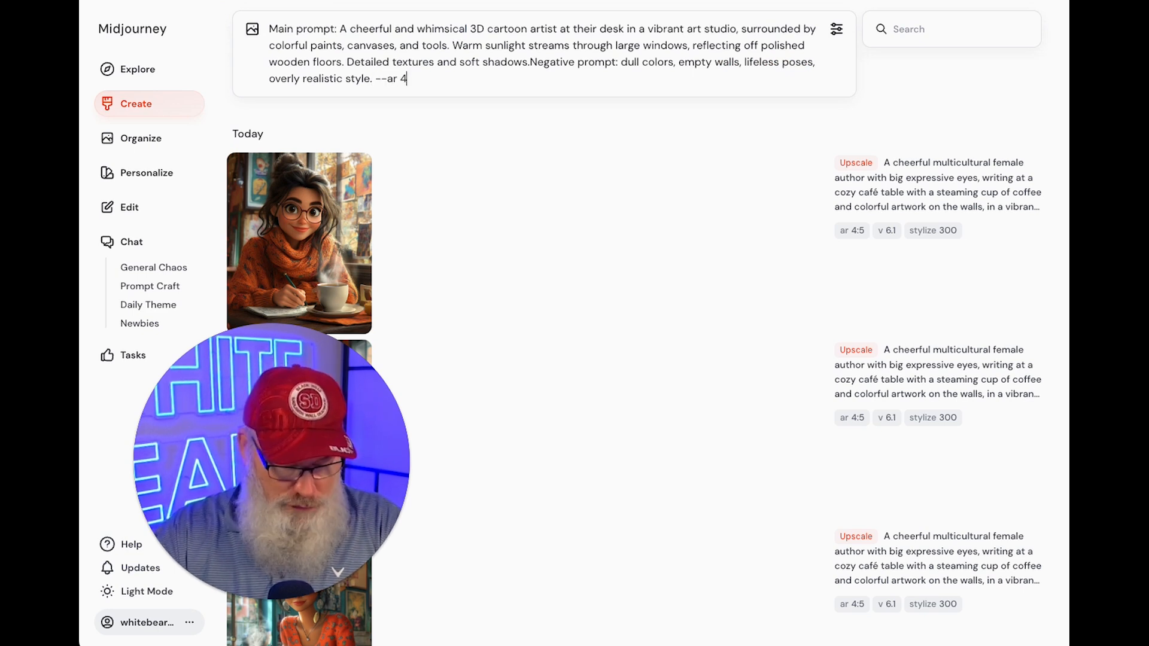
# Append --ar 4:5 --v 6.1 to the pasted Midjourney prompt and submit it
pyautogui.write(':5')
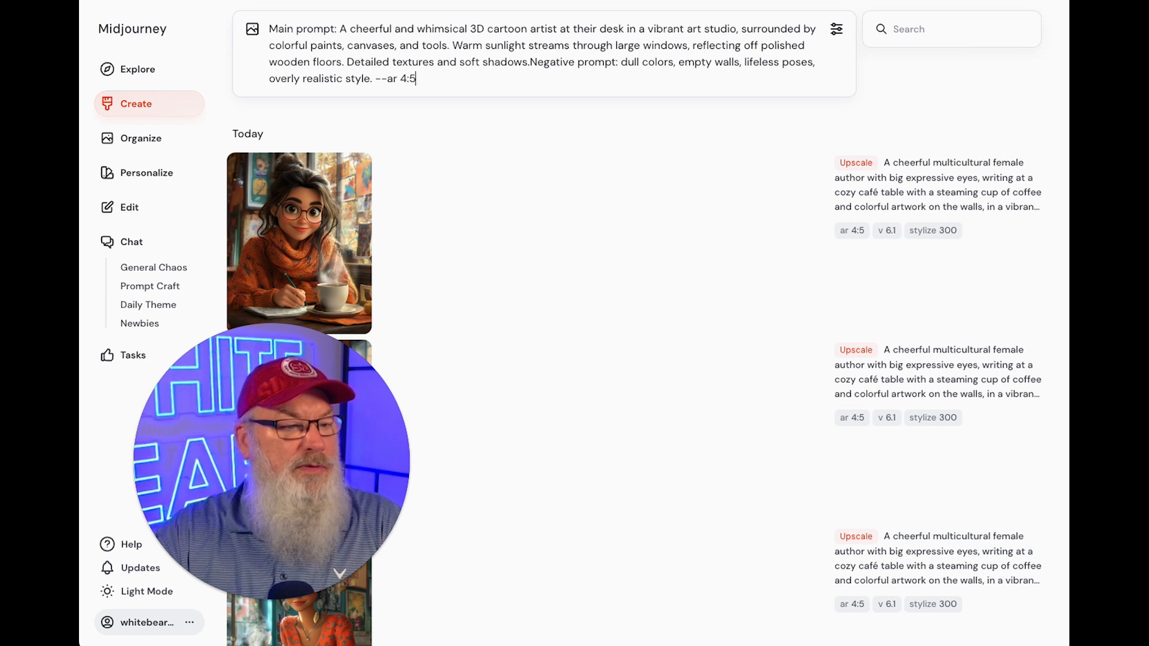
pyautogui.write('--v')
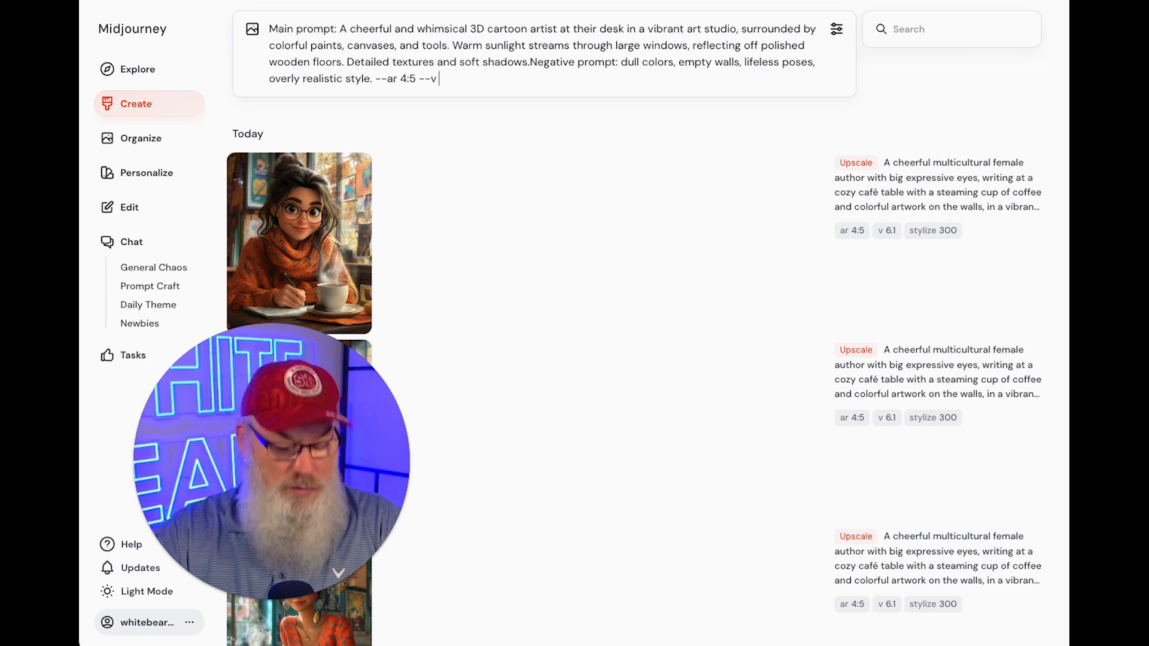
pyautogui.write('6.1')
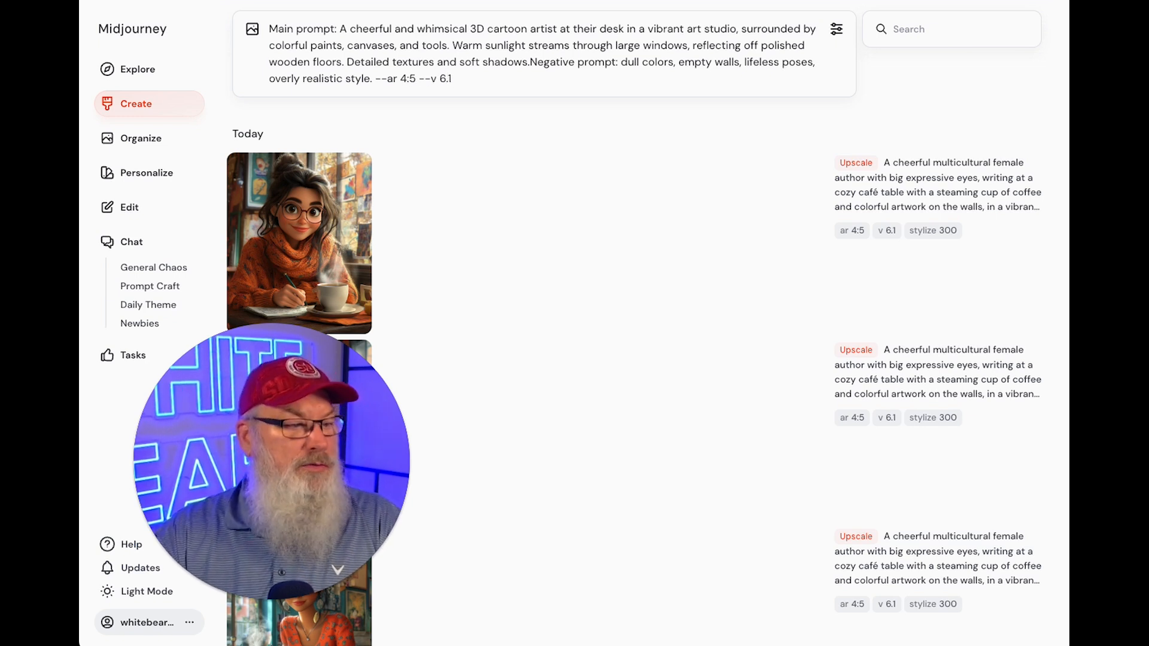
pyautogui.press('Enter')
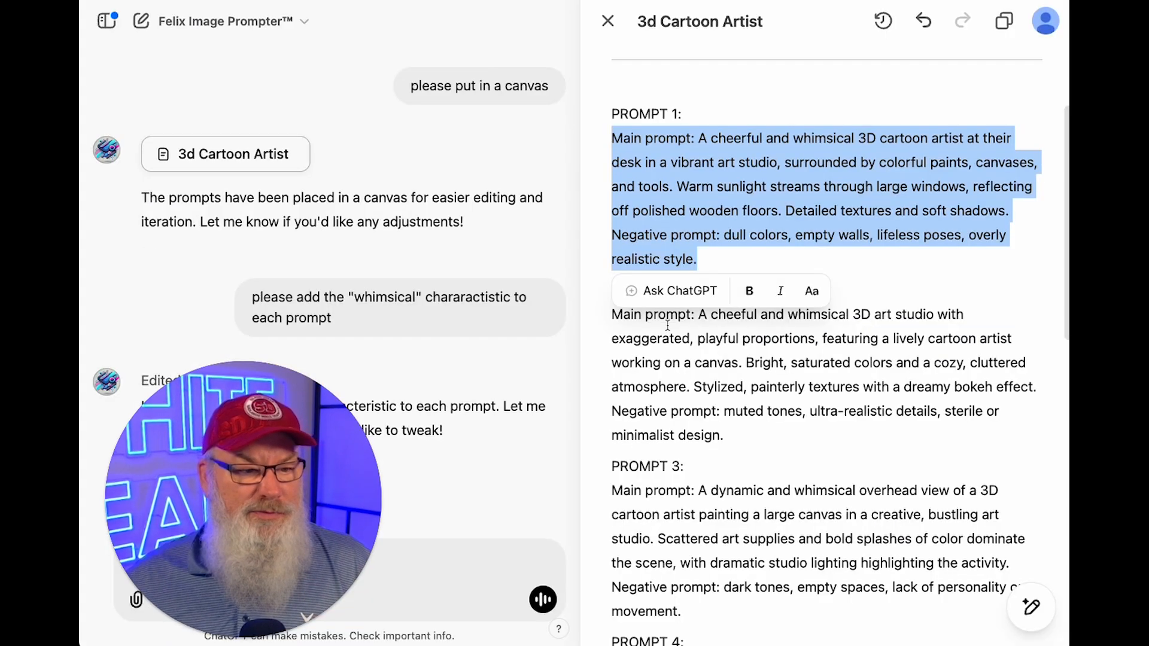
pyautogui.scroll(-3)
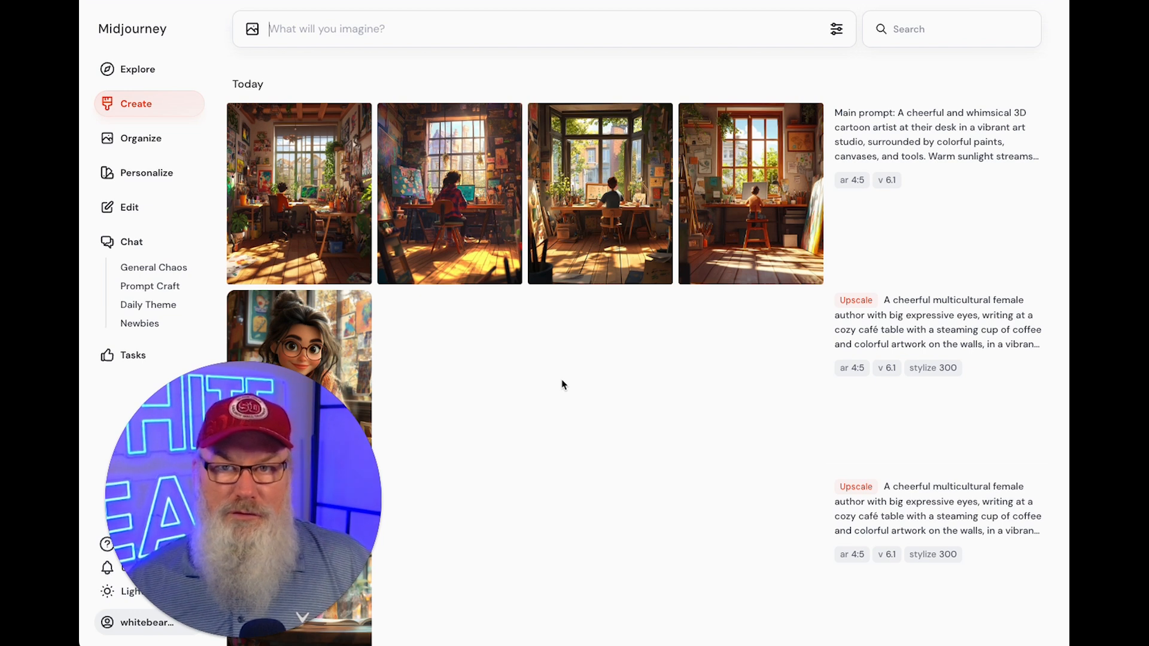
pyautogui.moveTo(321, 213)
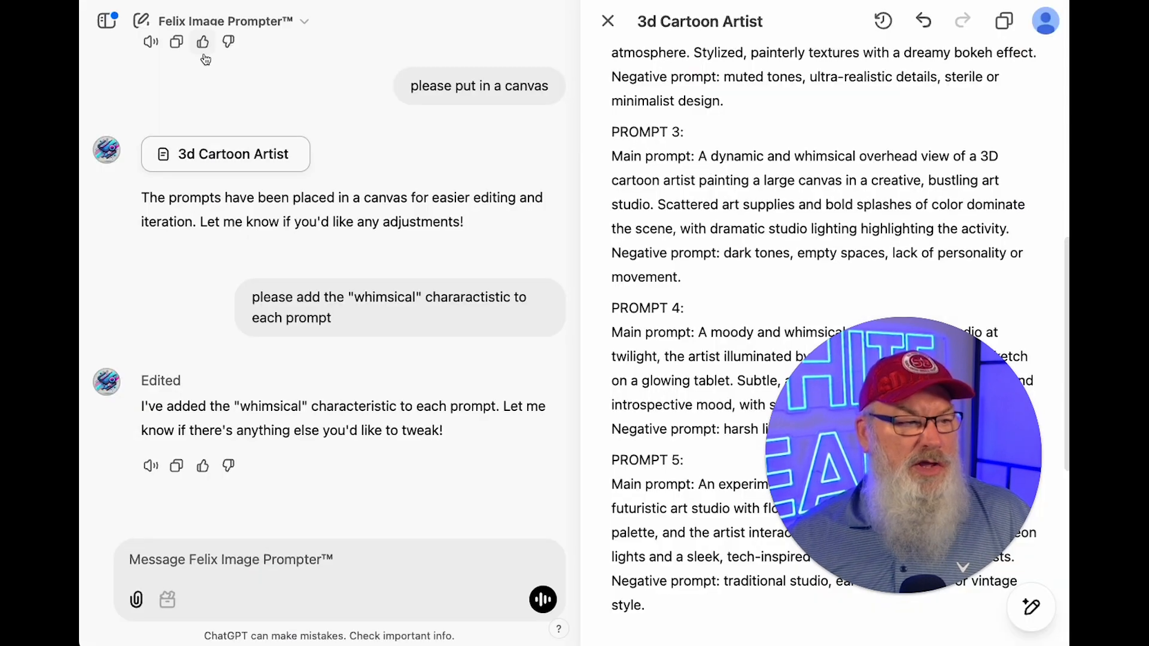
pyautogui.moveTo(139, 20)
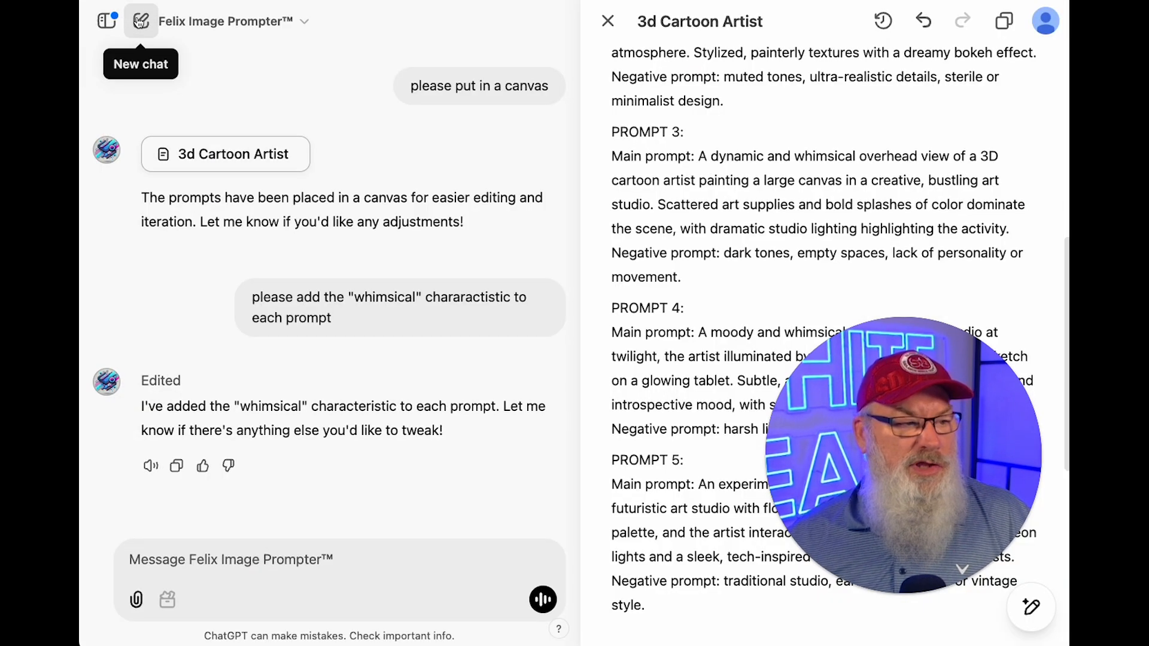
# Start a new ChatGPT 4o chat and show its tools list with Picture, Search, Reason, Canvas
pyautogui.click(139, 22)
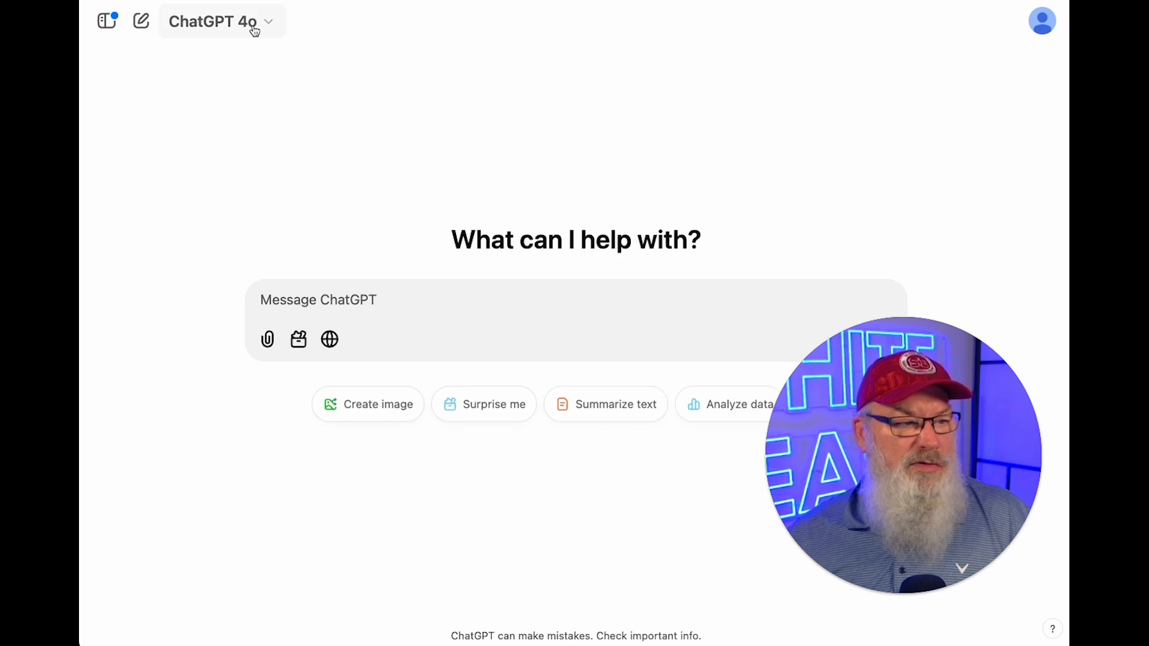
pyautogui.moveTo(298, 339)
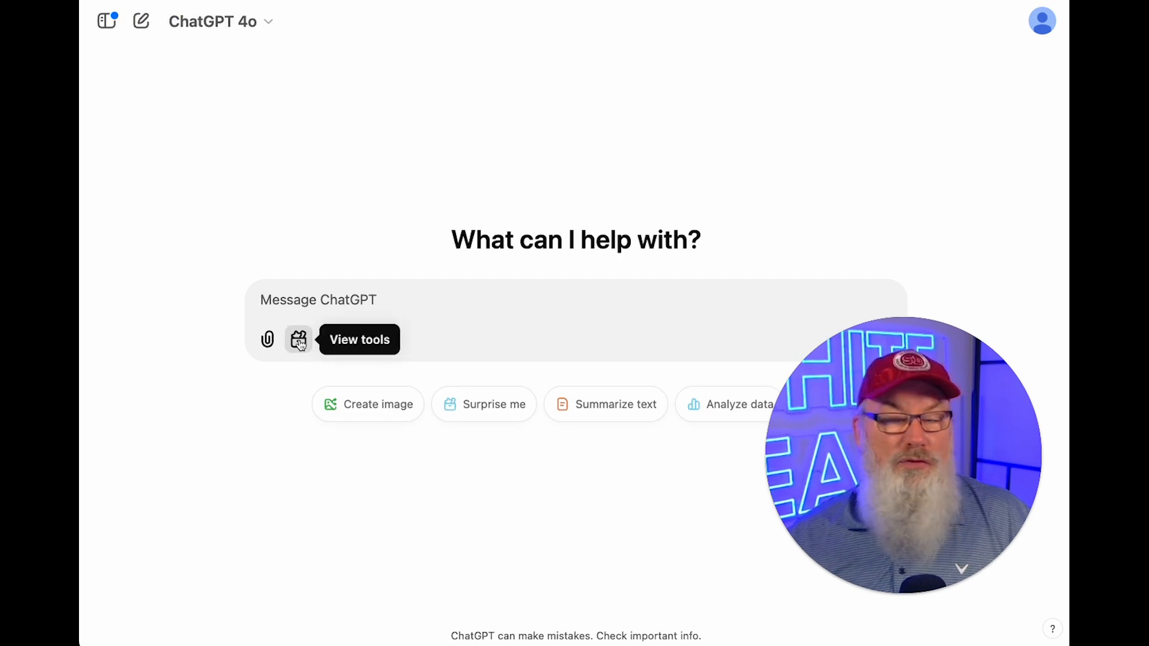
pyautogui.click(298, 340)
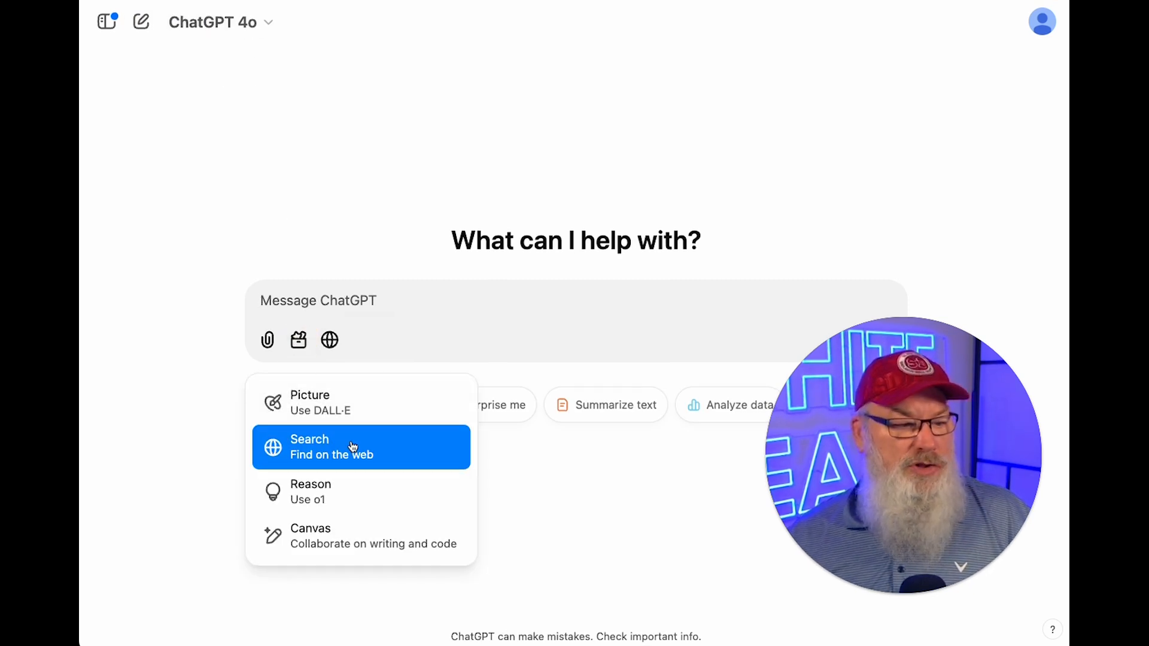
pyautogui.moveTo(371, 528)
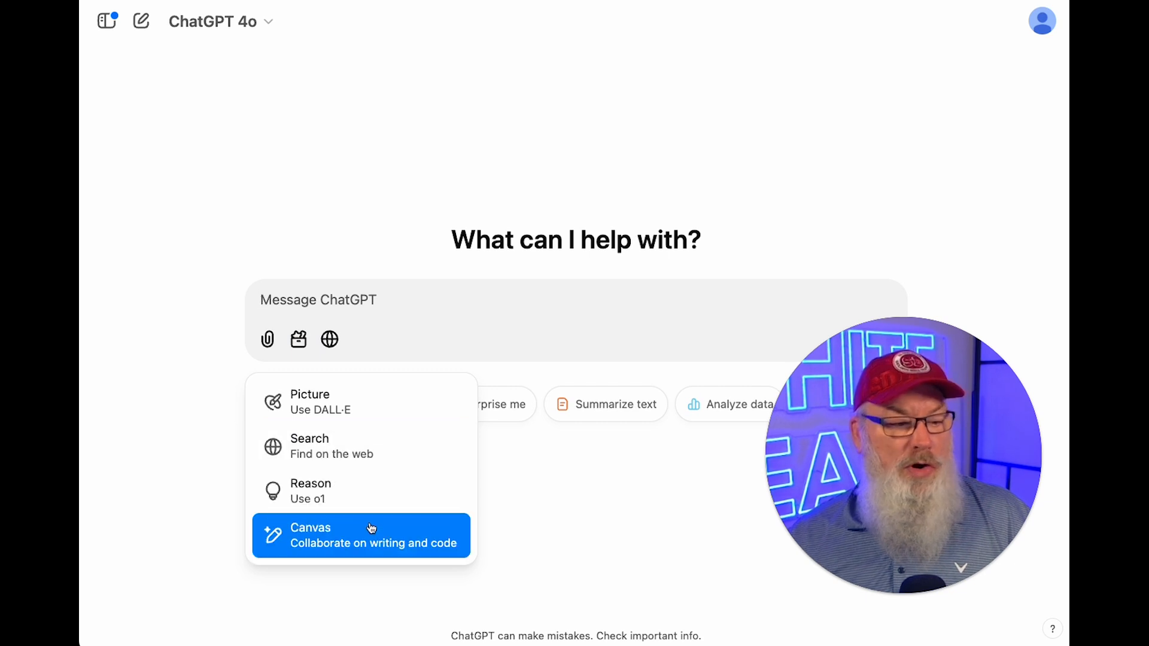